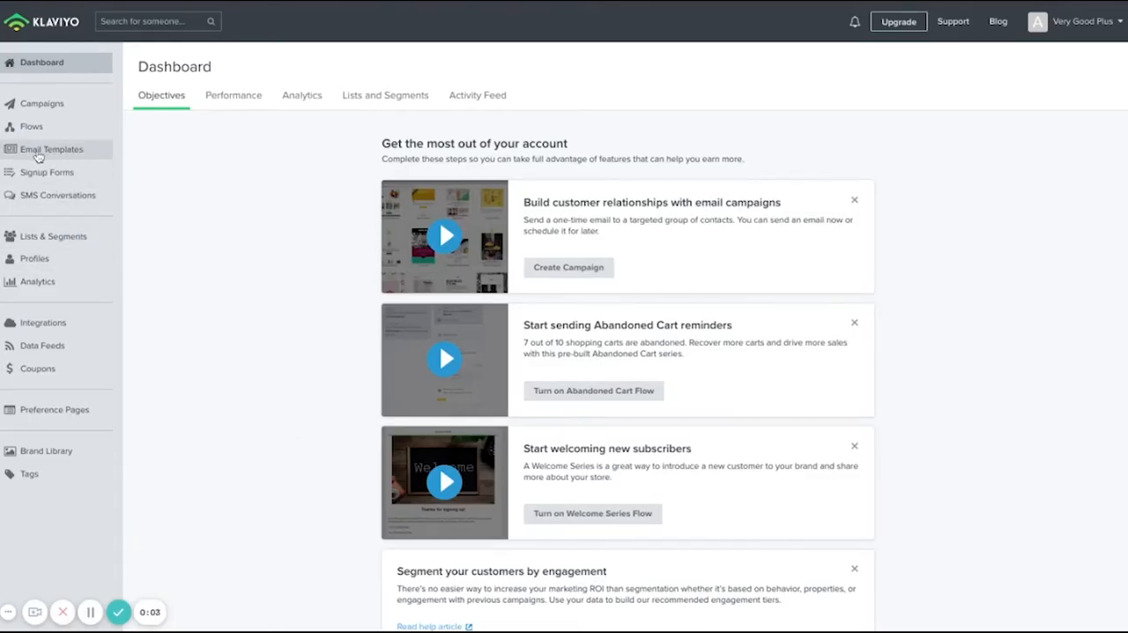
- From Email Templates, start a new template and browse the Basic starter layouts
click(51, 149)
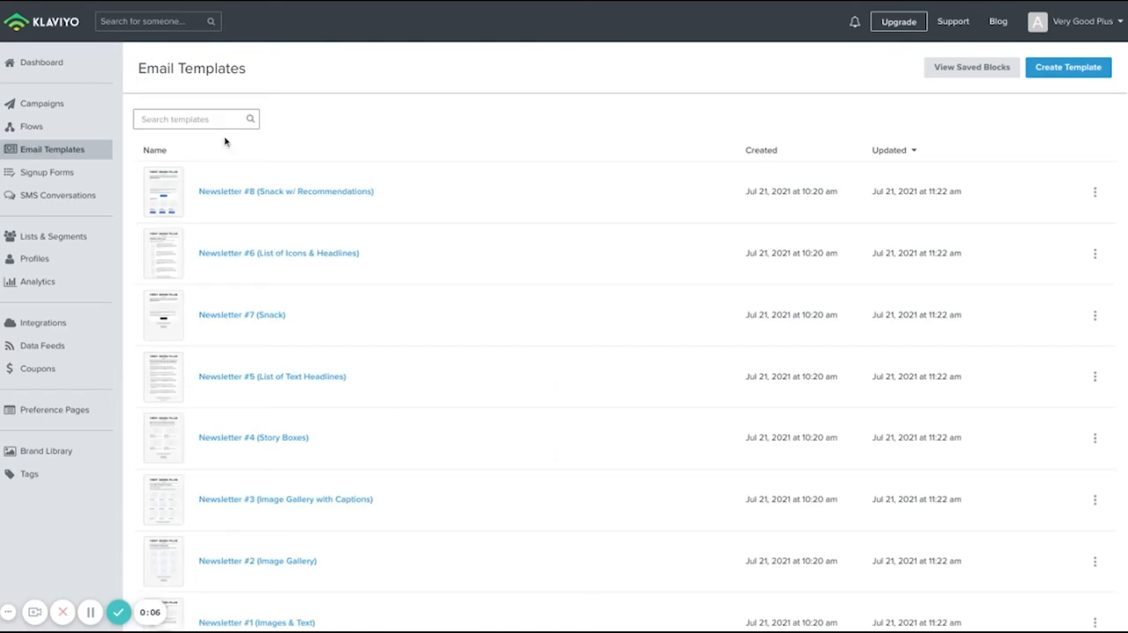
mouse_move(1066, 69)
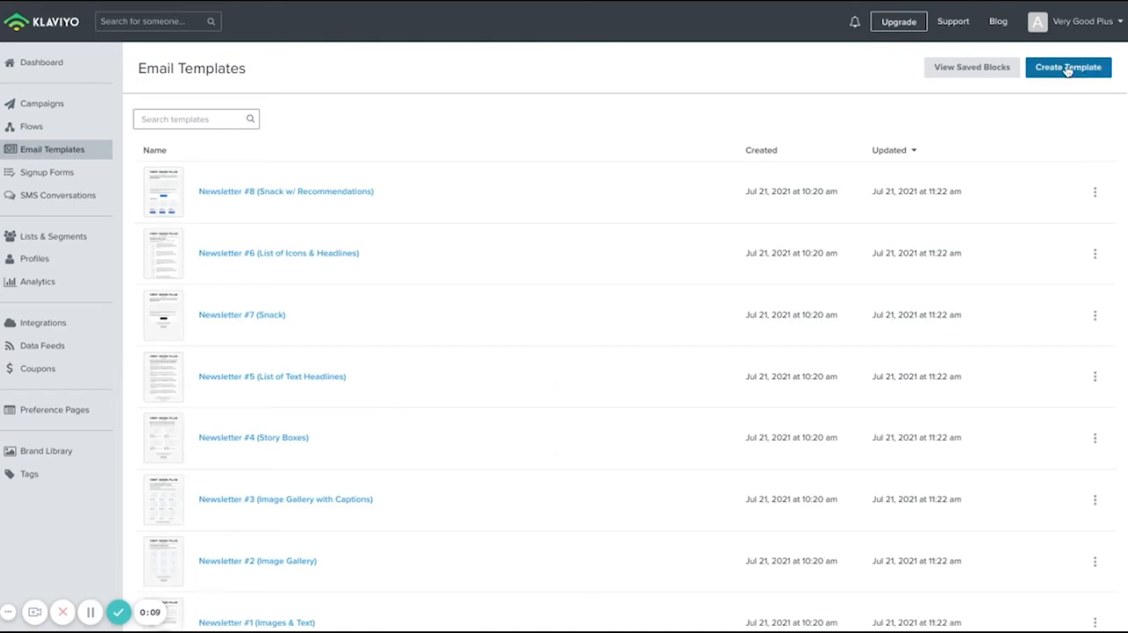
click(1065, 67)
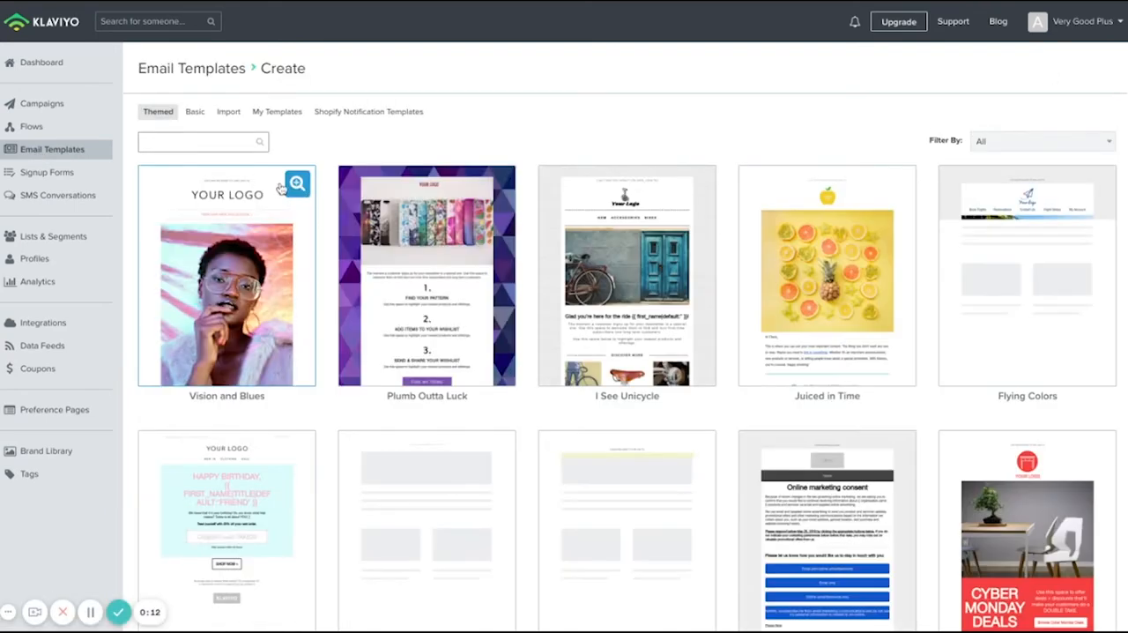
scroll(down, 3)
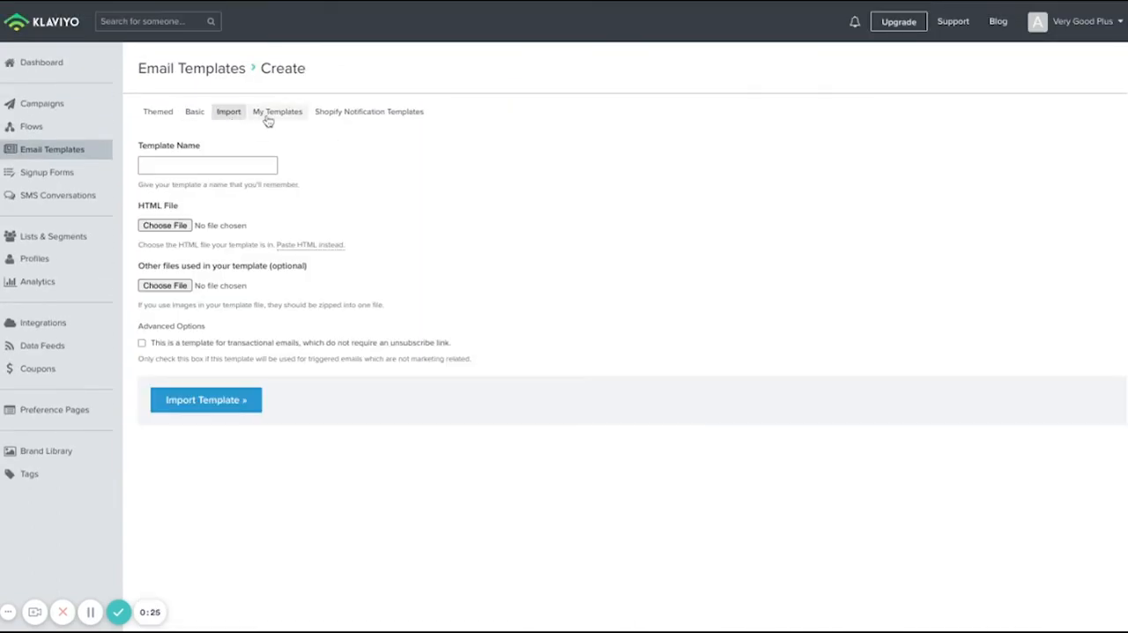
click(194, 112)
text(VG+ Mast)
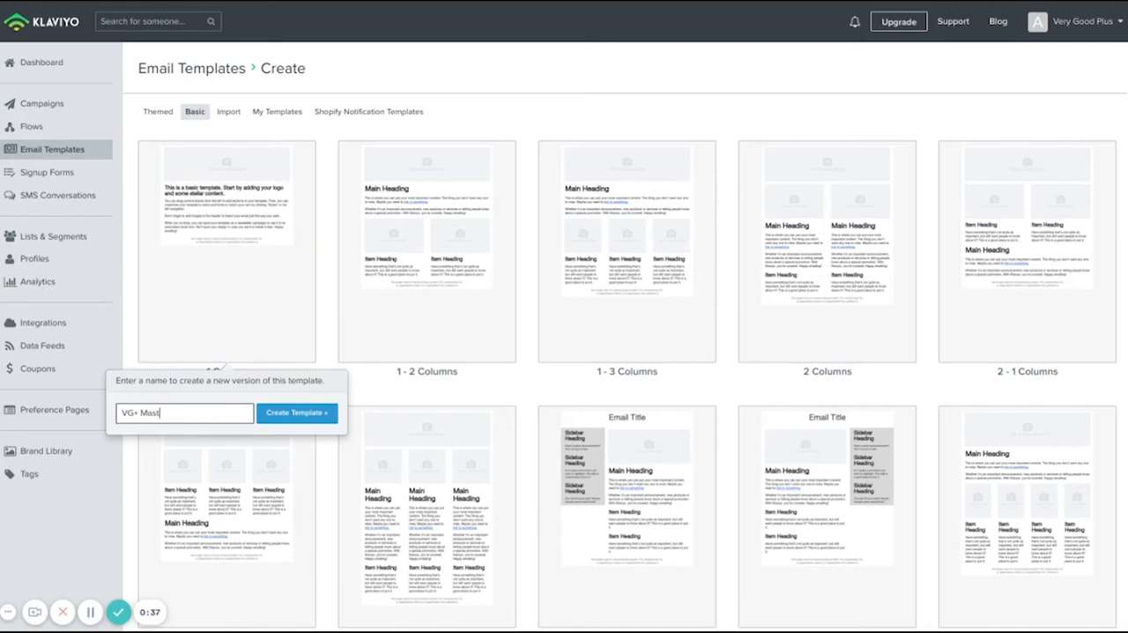
- Create the VG+ Master Template with the logo and a black 'Free Ship' banner
click(296, 413)
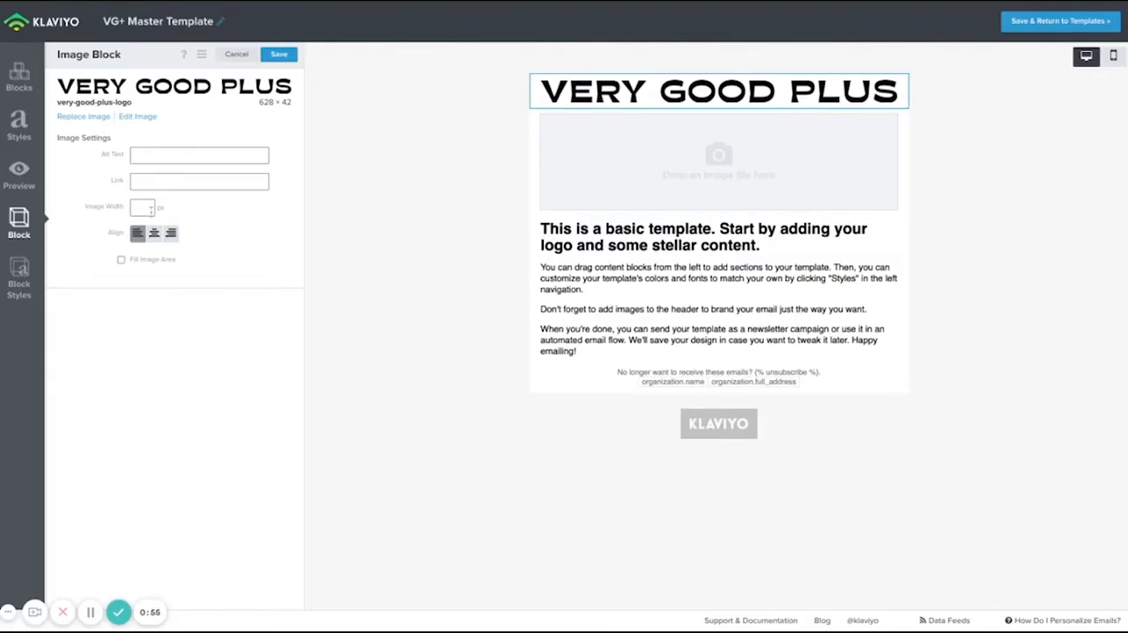
click(236, 54)
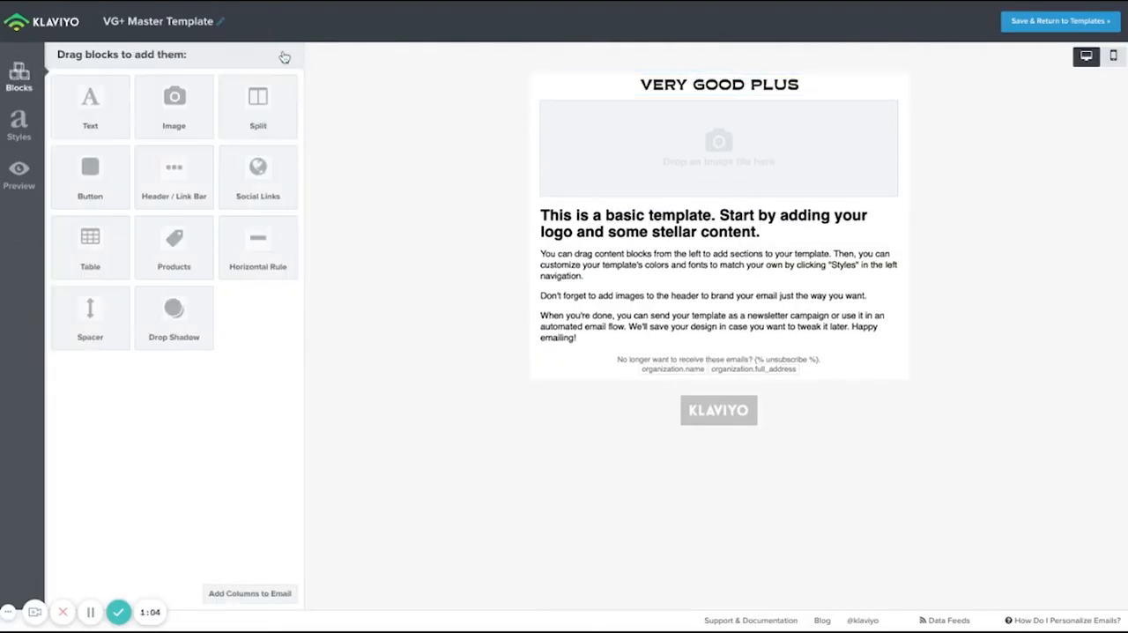
text(Free Shipping on U.S. orders over $50)
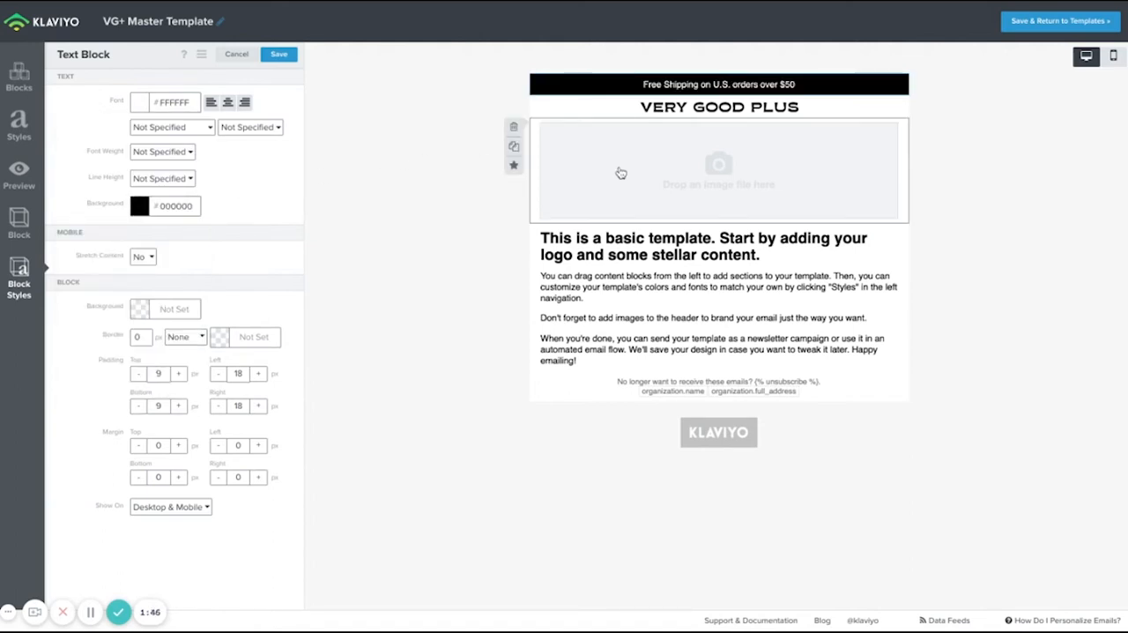
click(17, 123)
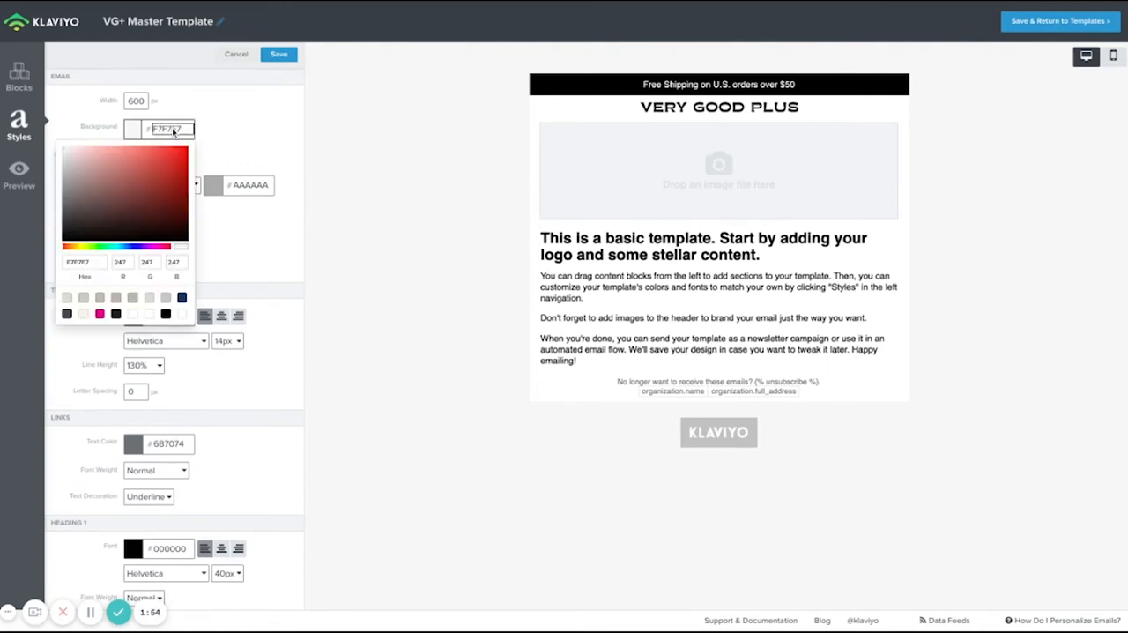
- Set the email background colour to beige #E2DACF
click(68, 298)
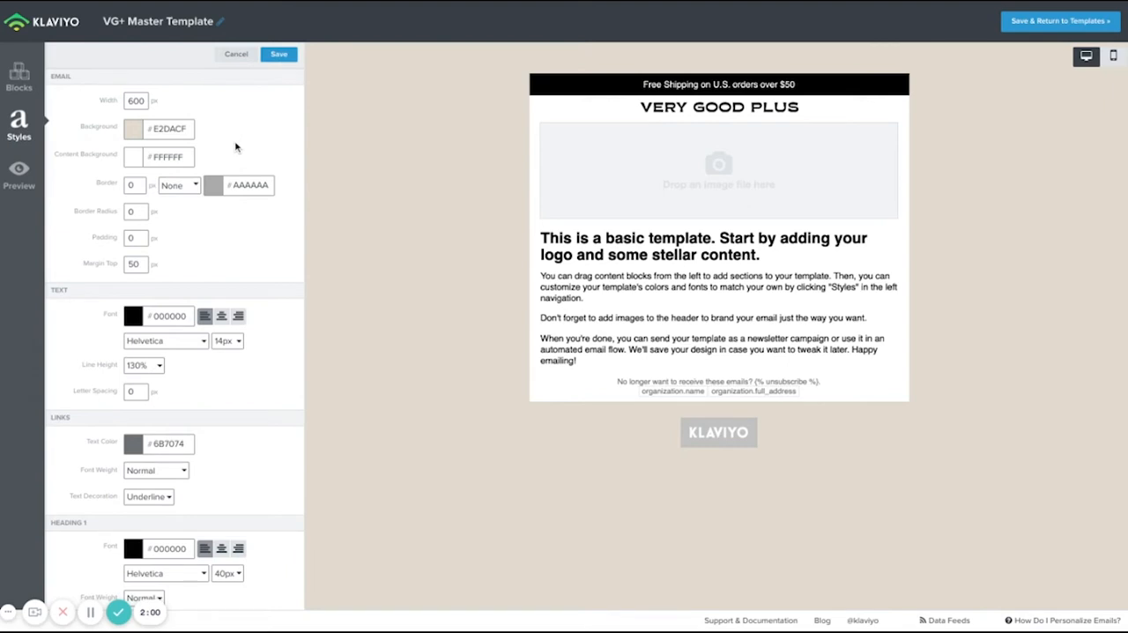
scroll(down, 3)
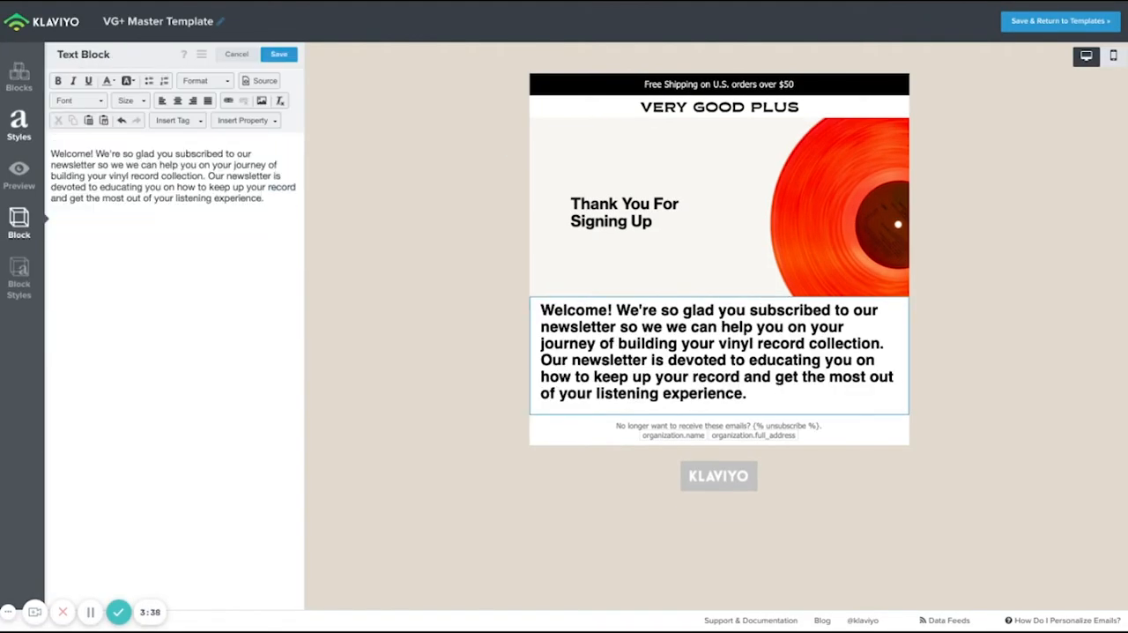
- Save the welcome text and Shop Vinyl button, then add an image-and-text Split section
click(19, 273)
text(Shop Vinyl)
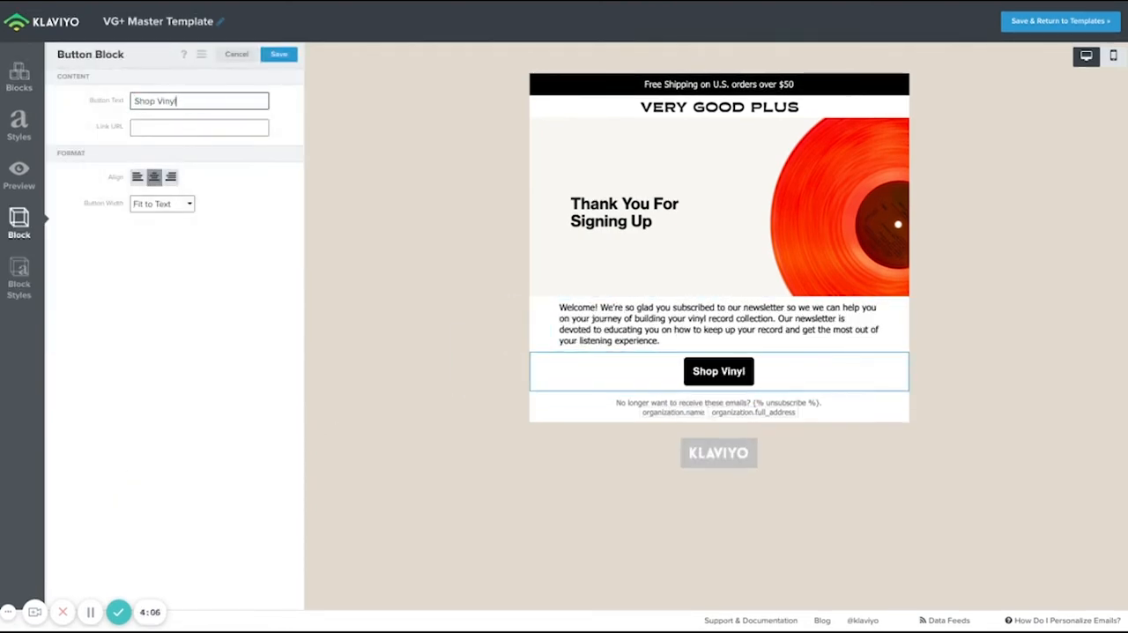
click(279, 53)
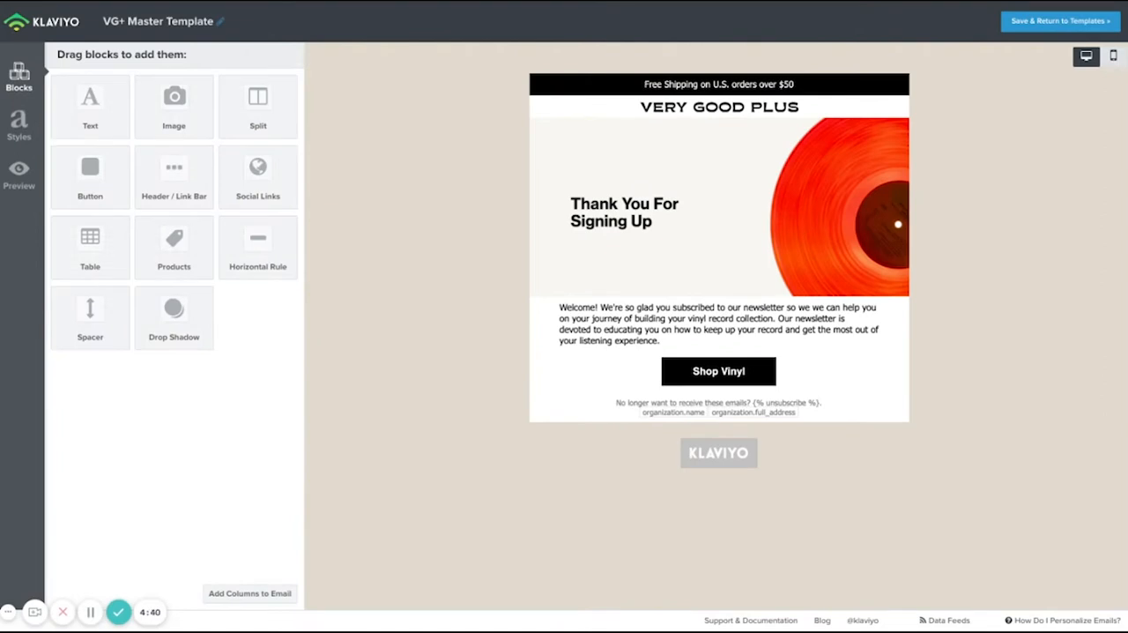
drag(257, 105, 718, 445)
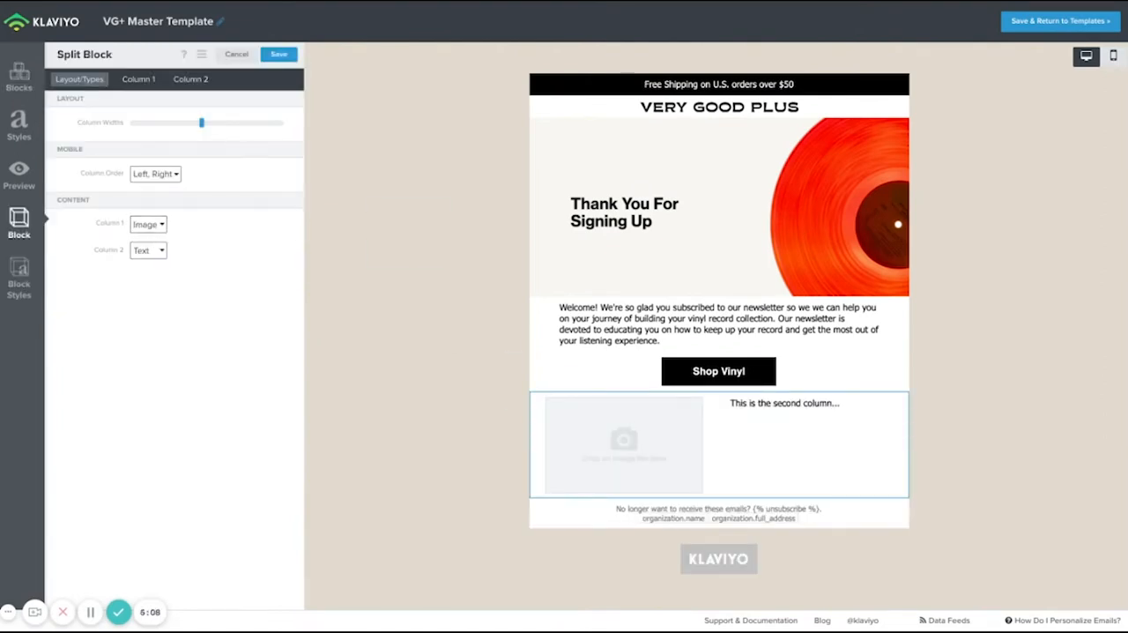
click(138, 79)
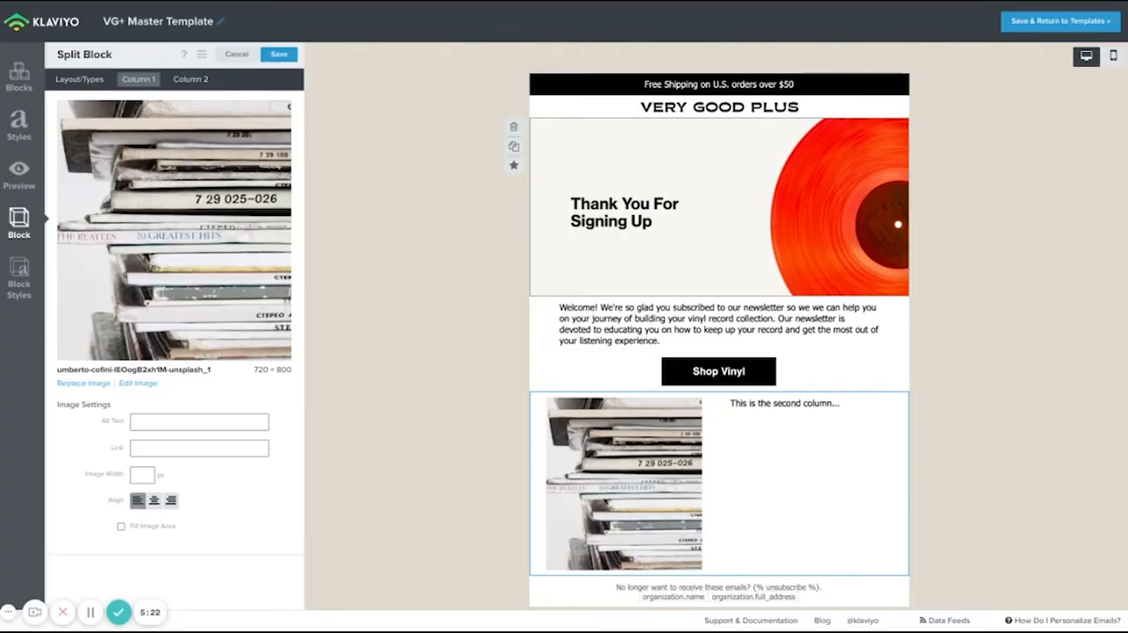
click(191, 78)
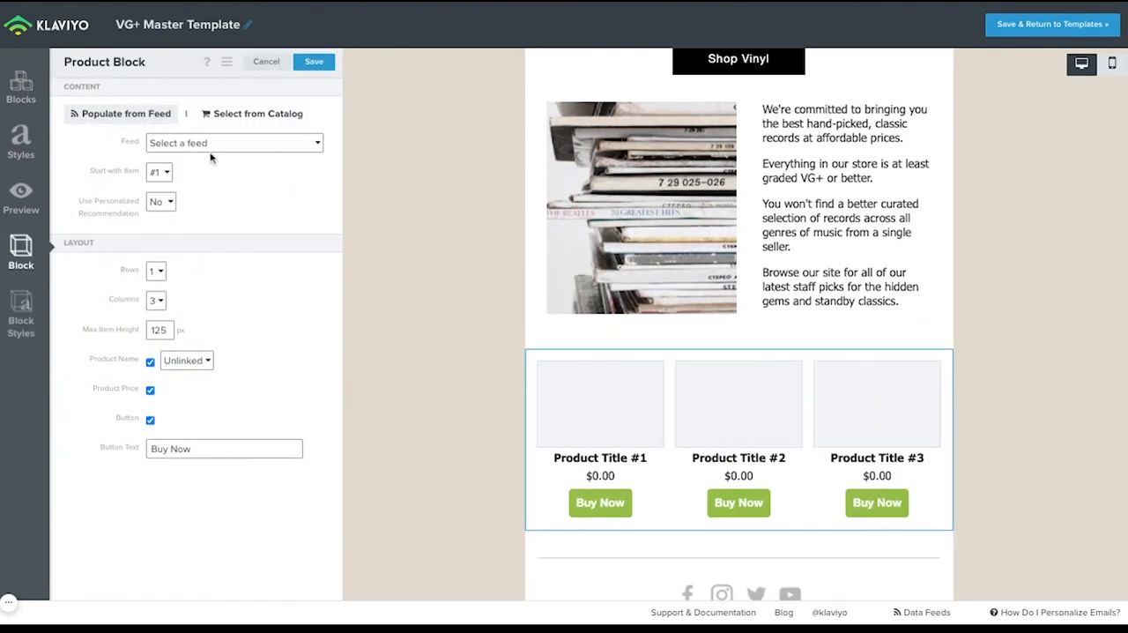
- Give the product section black buttons, remove the buy buttons, and reduce it to one column
click(20, 313)
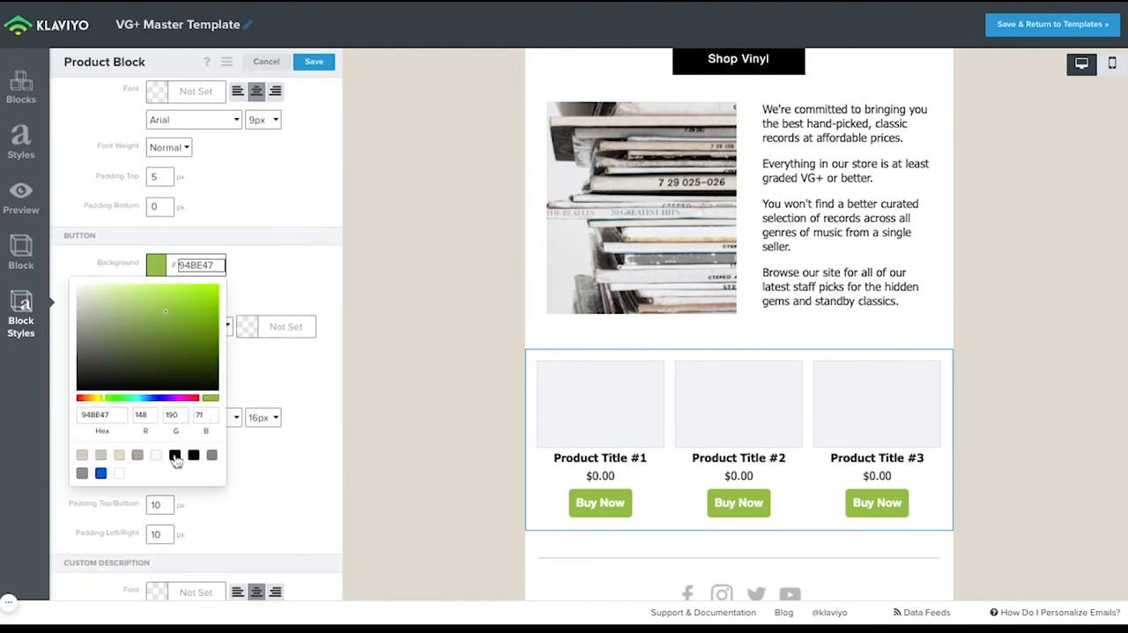
click(176, 454)
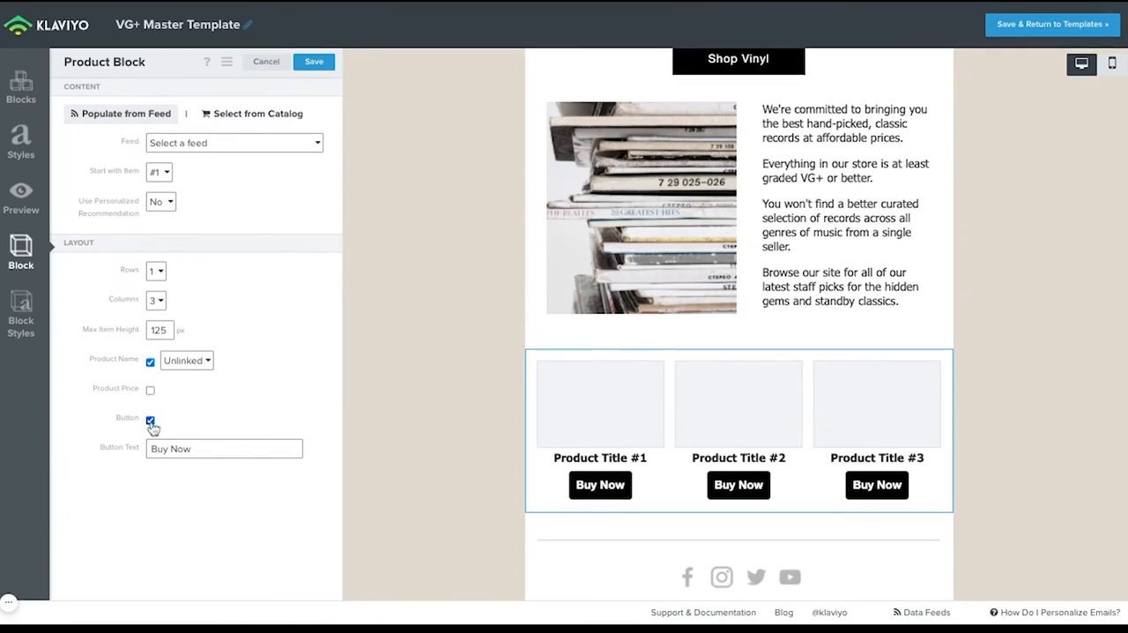
click(20, 313)
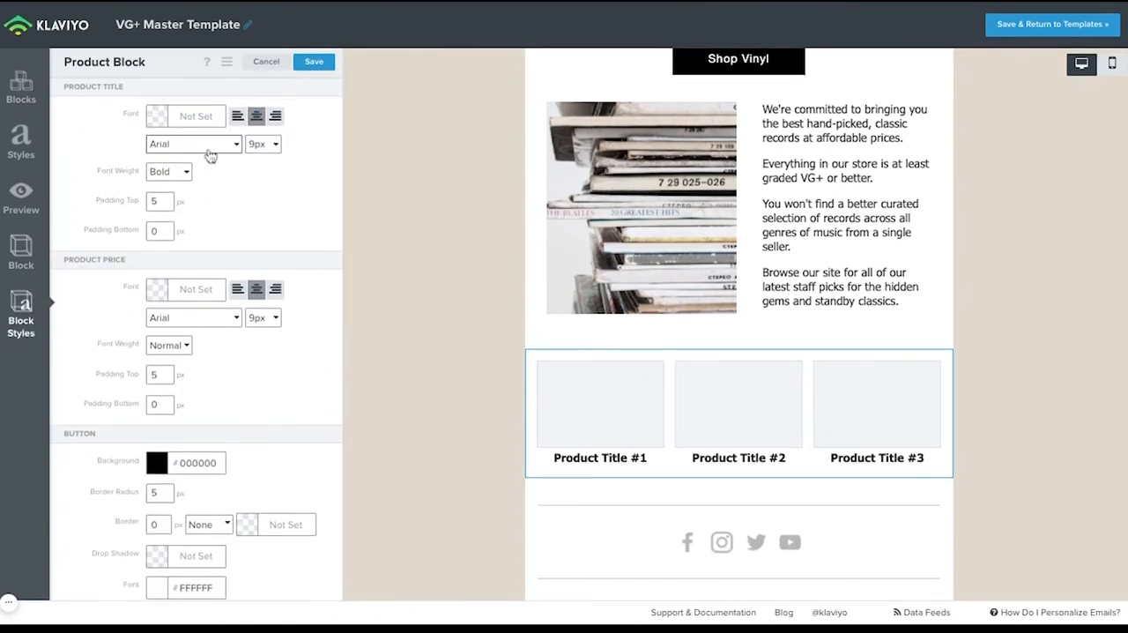
click(192, 144)
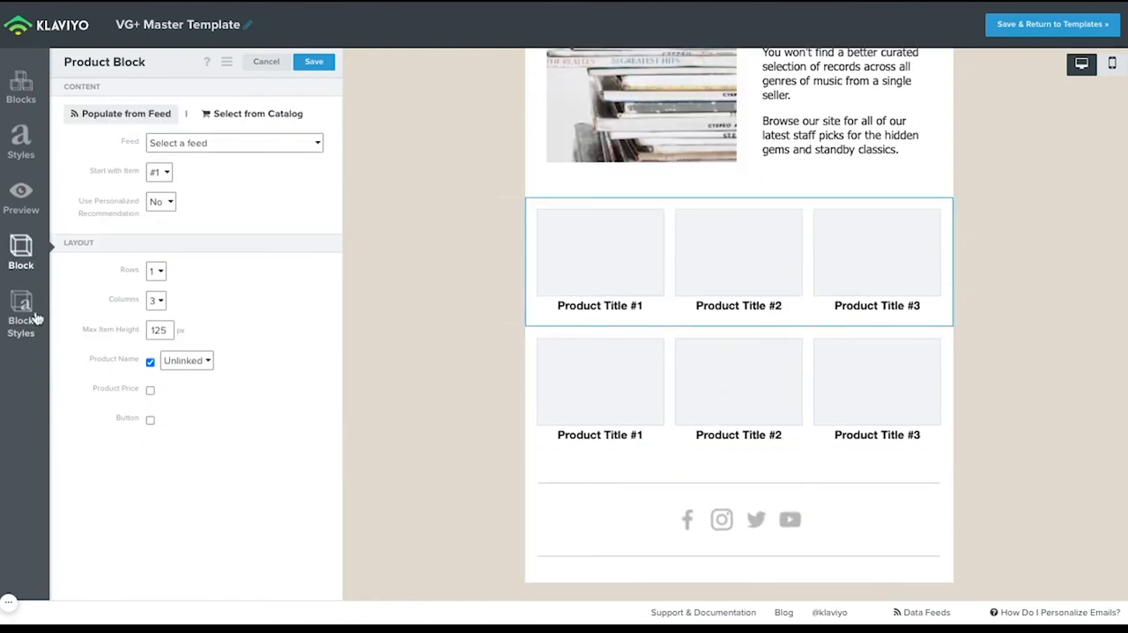
click(20, 313)
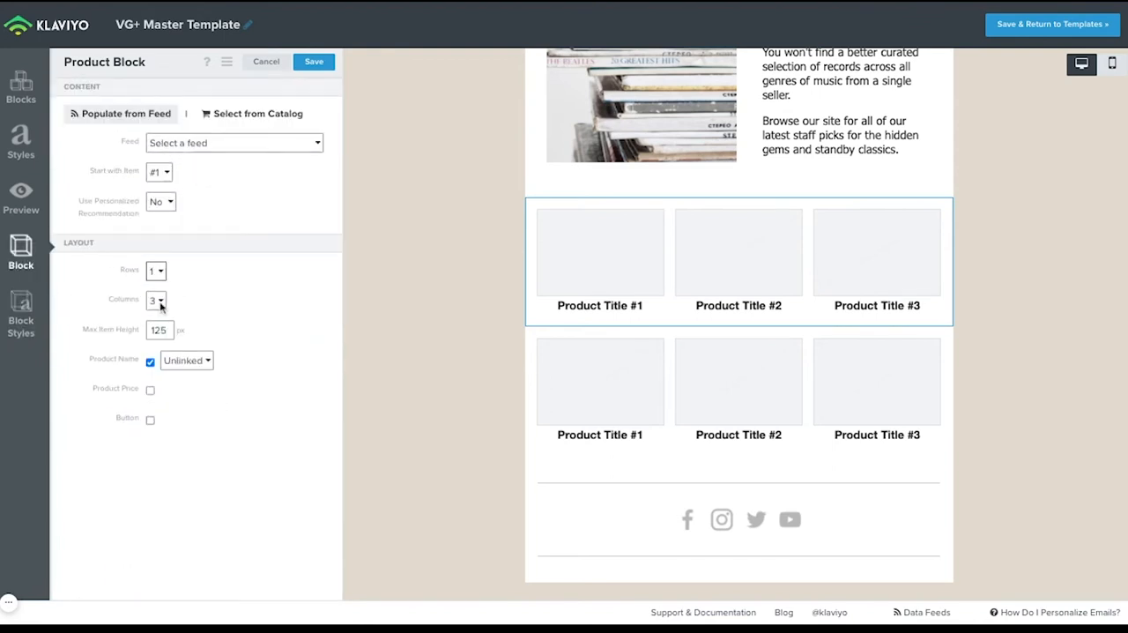
click(156, 299)
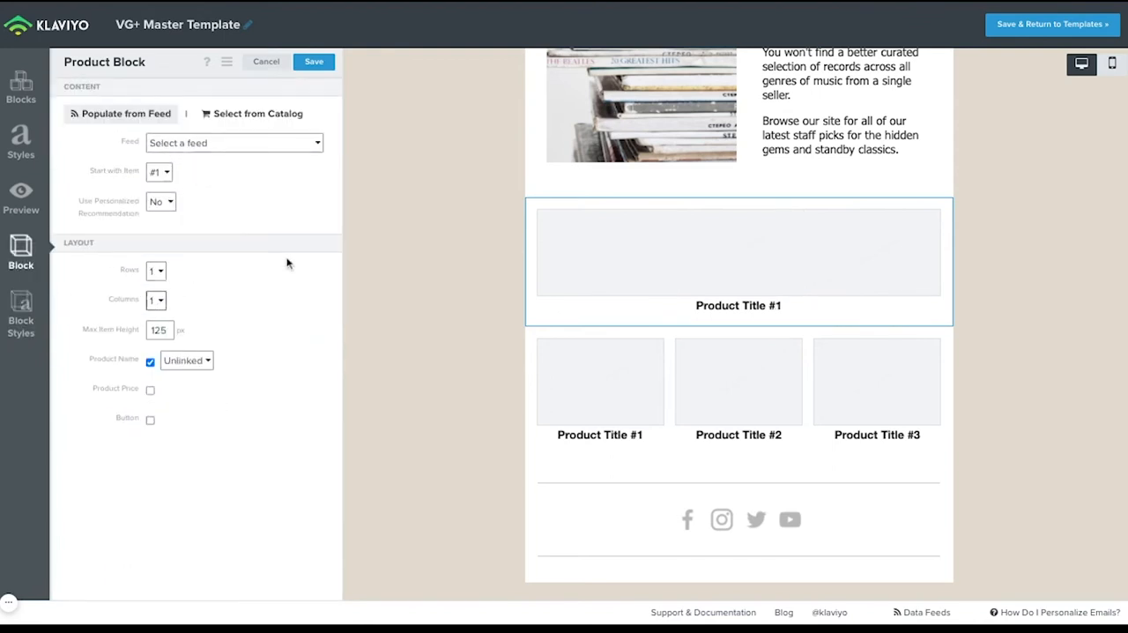
mouse_move(69, 42)
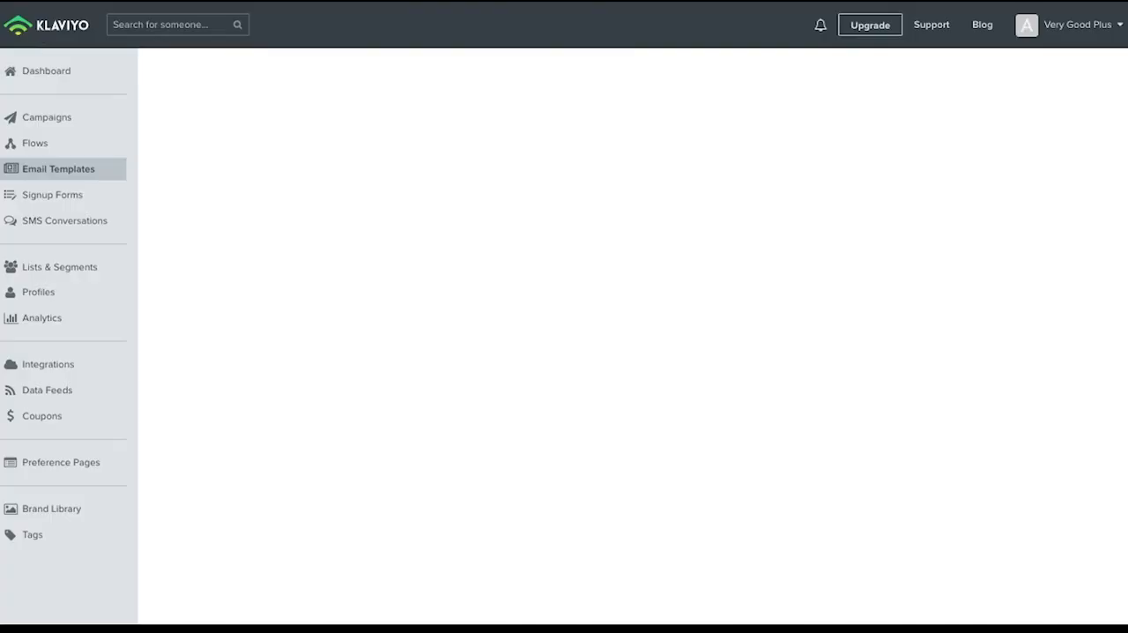
- Save the New_arrivals product feed with its New Arrivals category filter
click(47, 389)
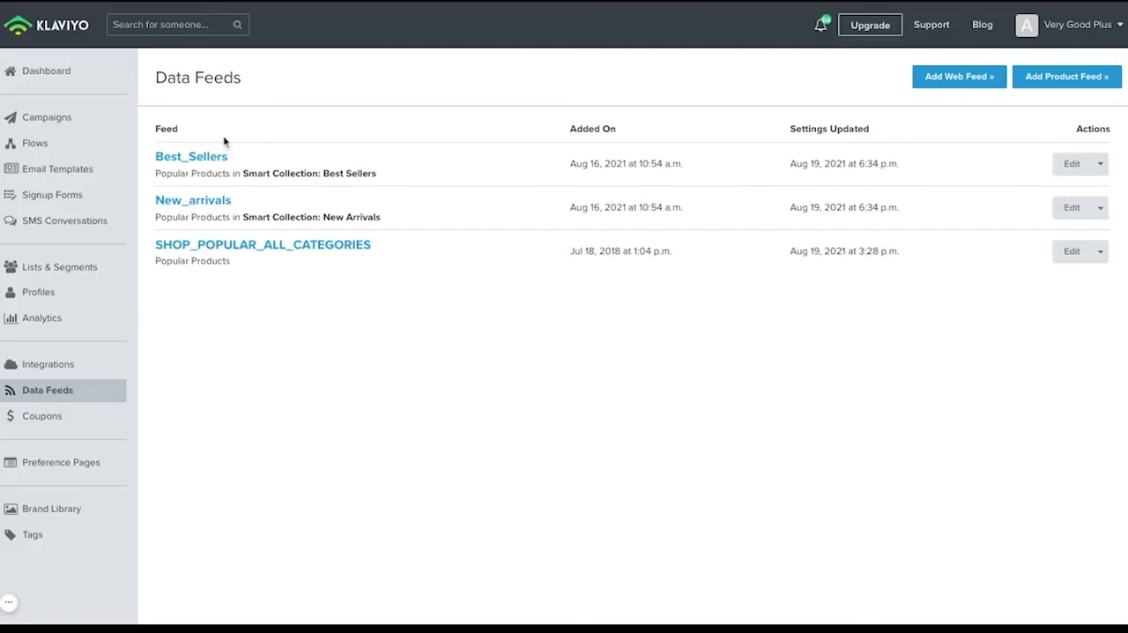
mouse_move(209, 207)
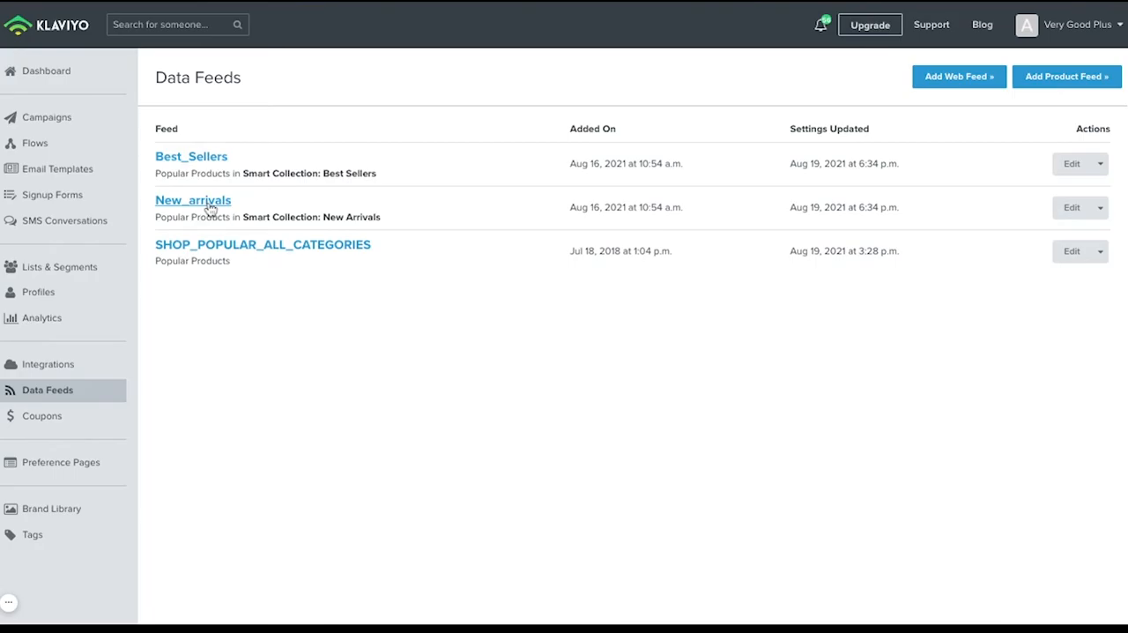
click(192, 200)
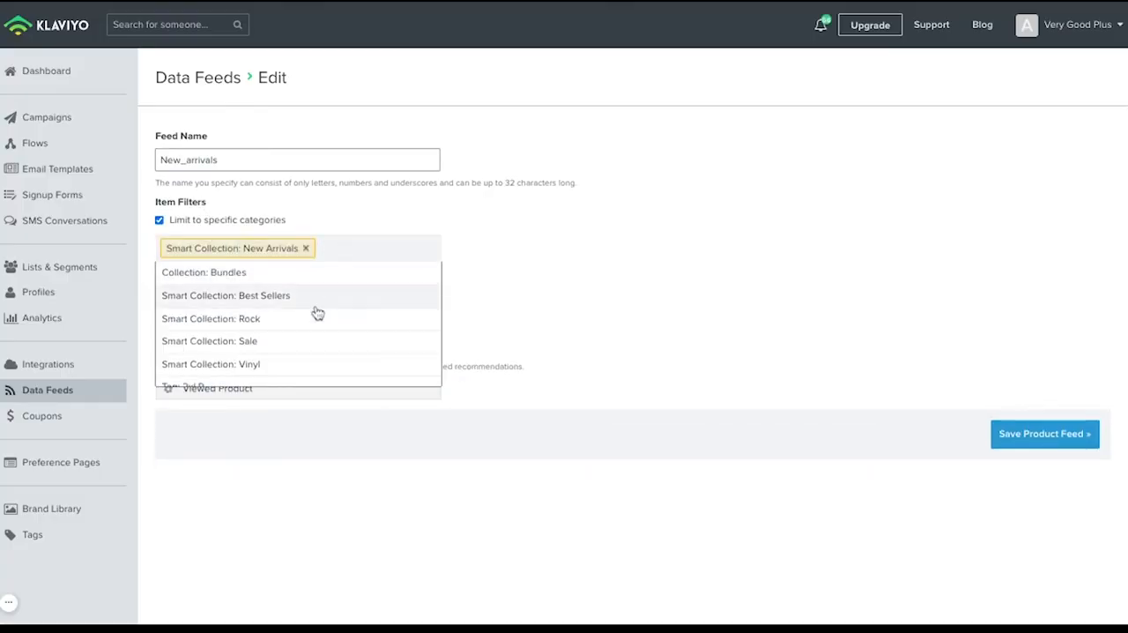
click(544, 240)
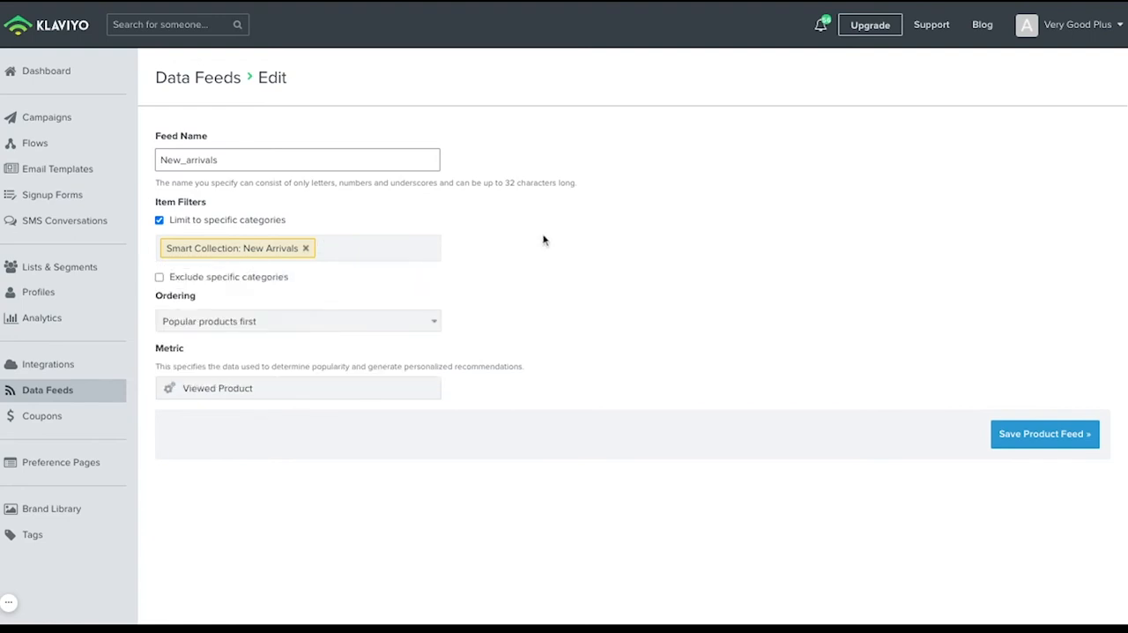
mouse_move(1020, 434)
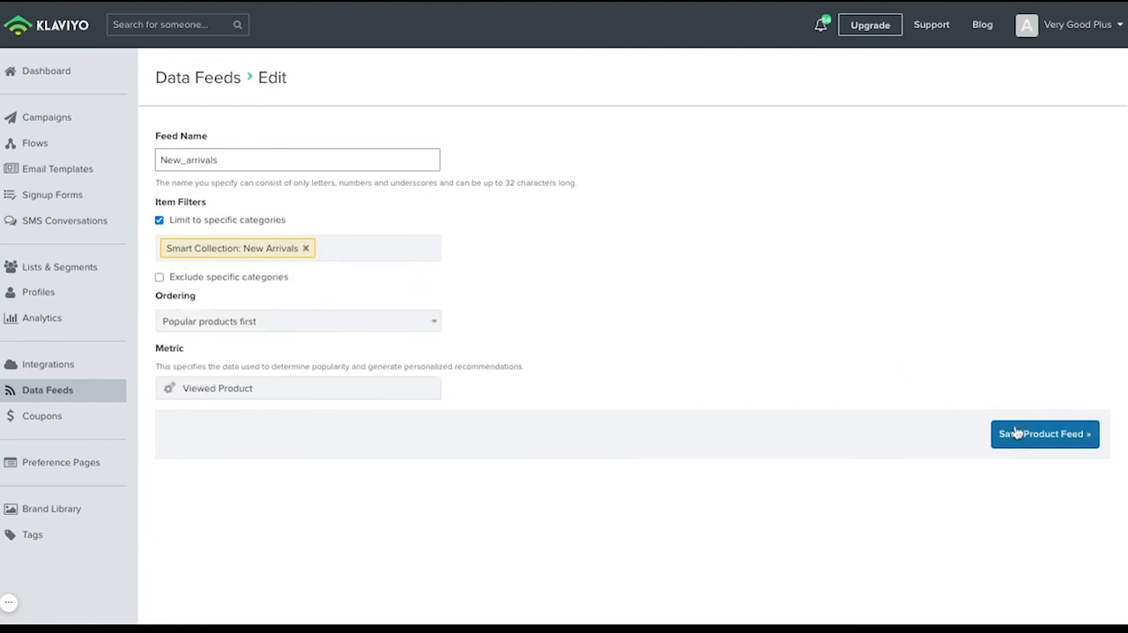
click(1044, 432)
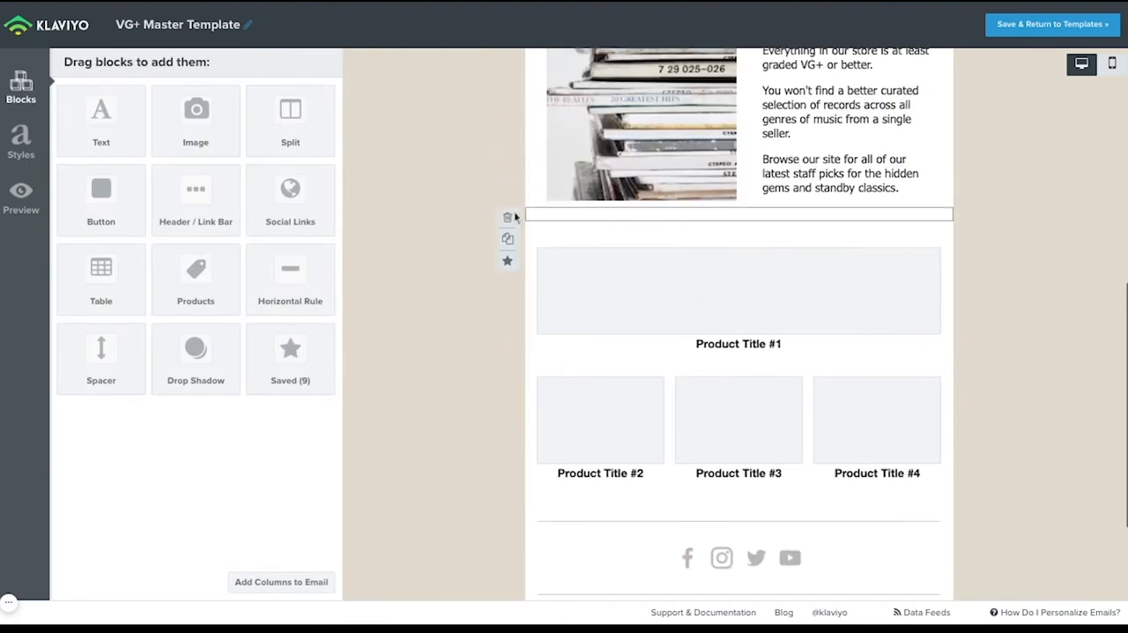
- Add a button below the New Arrivals products and enter 'View More' in it
drag(101, 121, 630, 309)
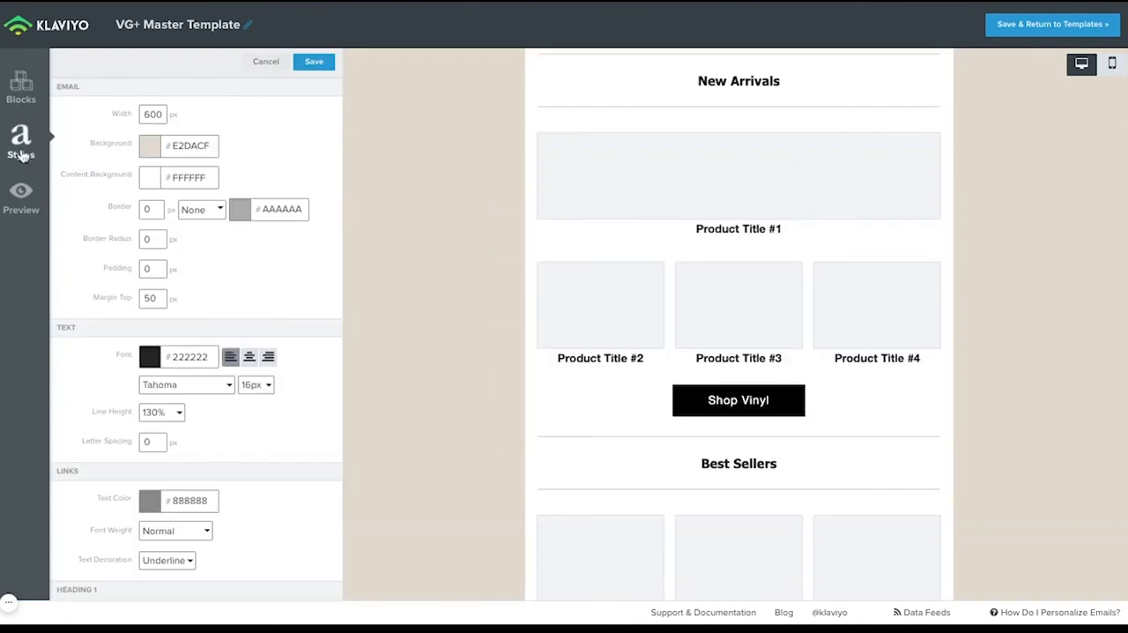
click(737, 400)
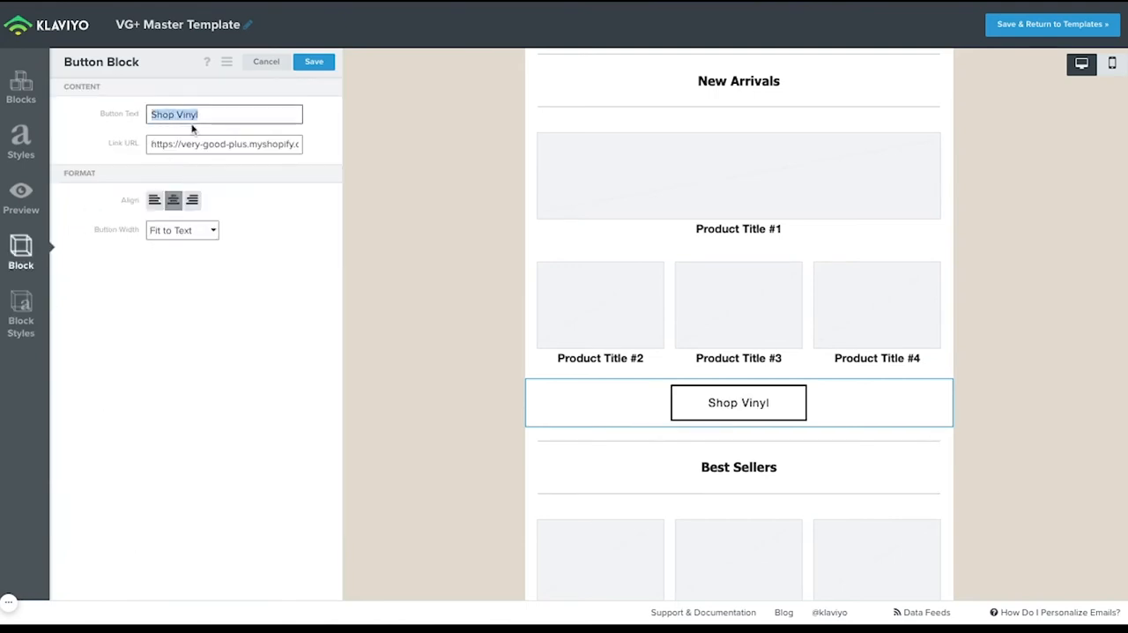
text(View More)
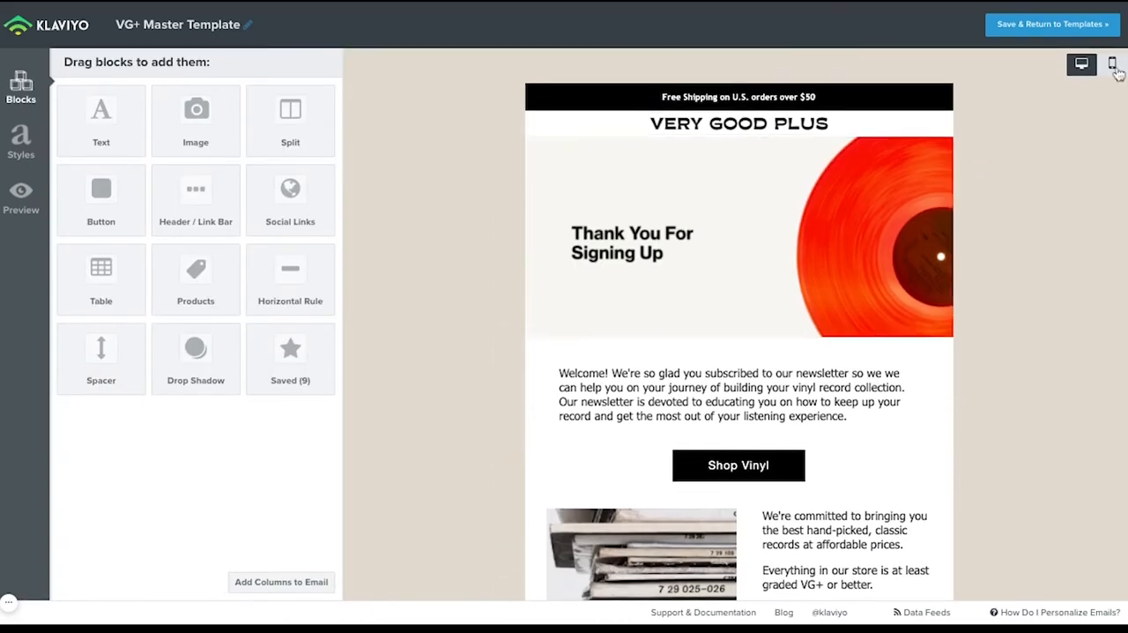
- Toggle the button's Show On options between desktop only and mobile only
click(1112, 61)
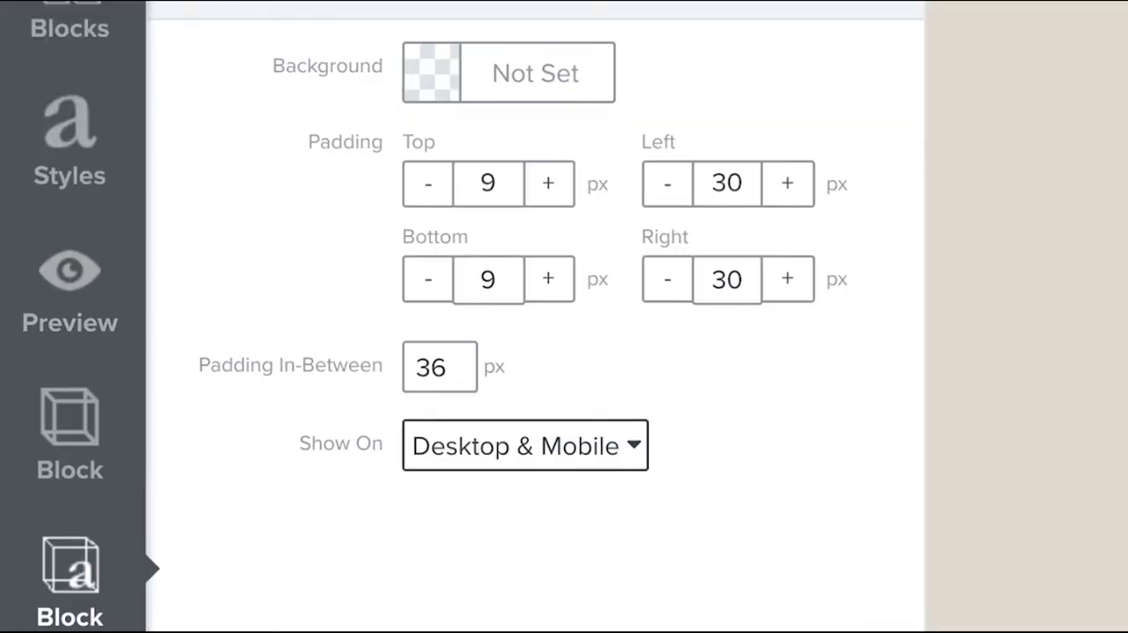
click(525, 445)
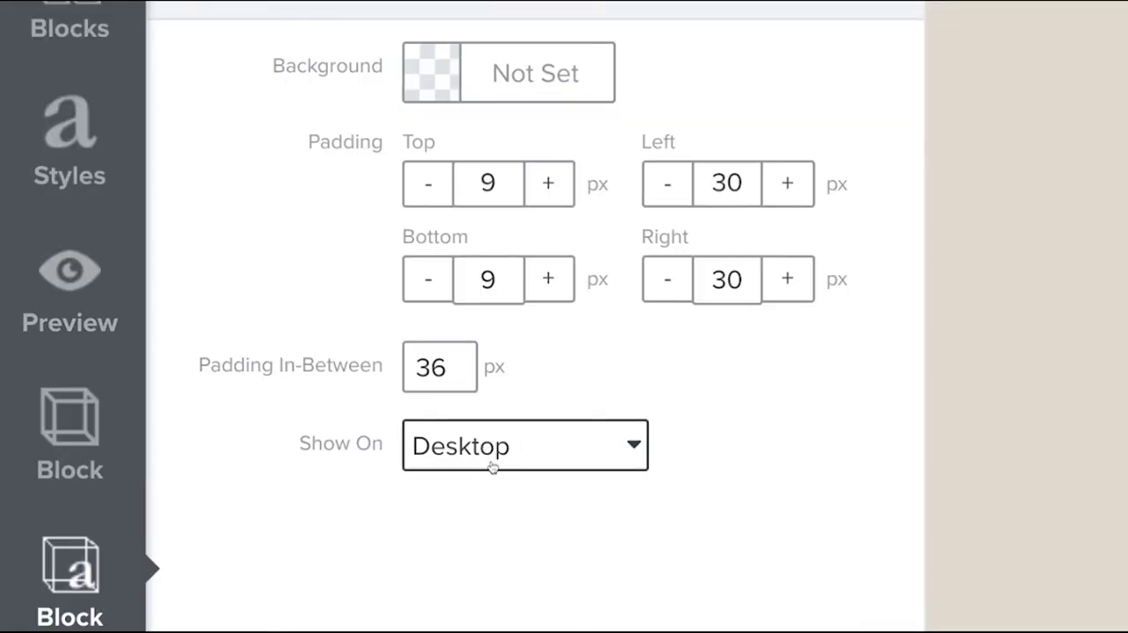
click(525, 445)
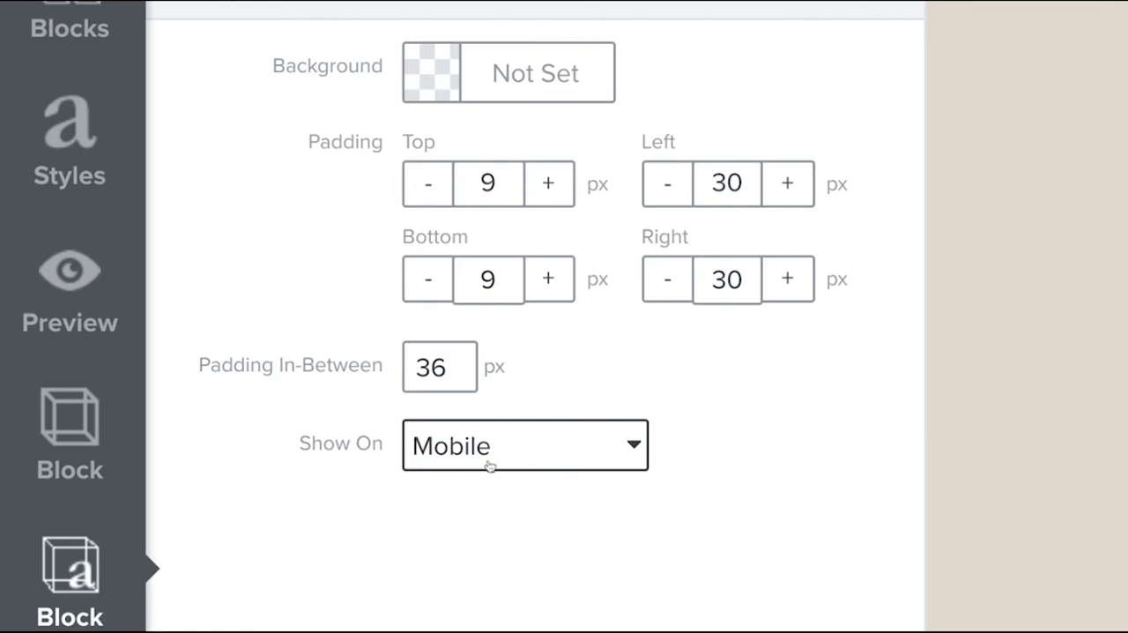
click(524, 445)
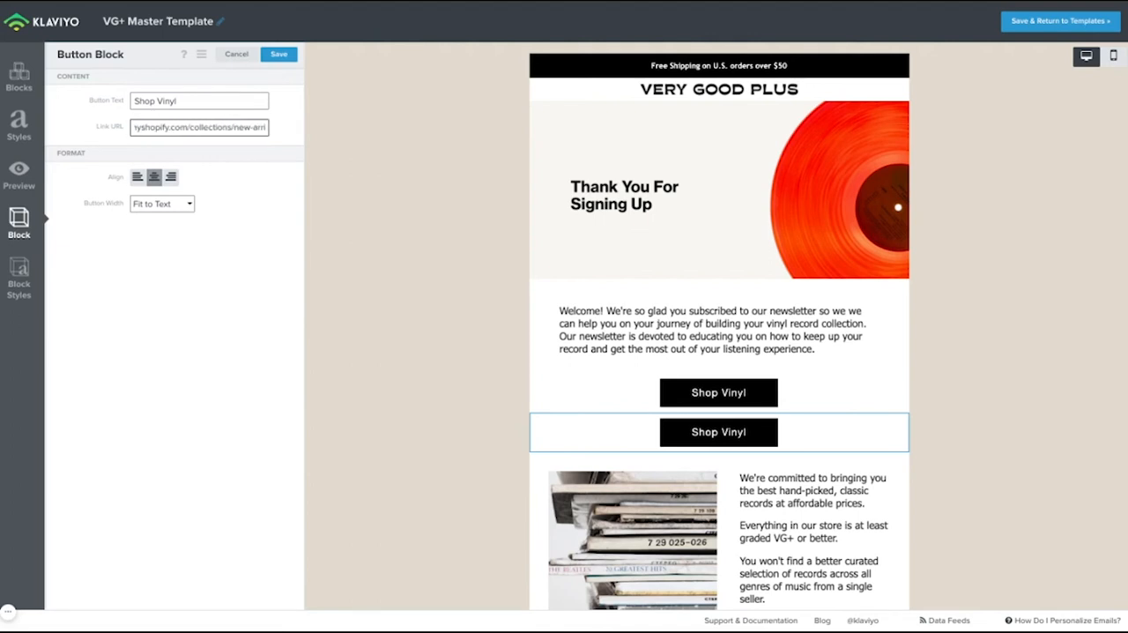
- Restyle the second button as an outlined View More button and save it
click(19, 278)
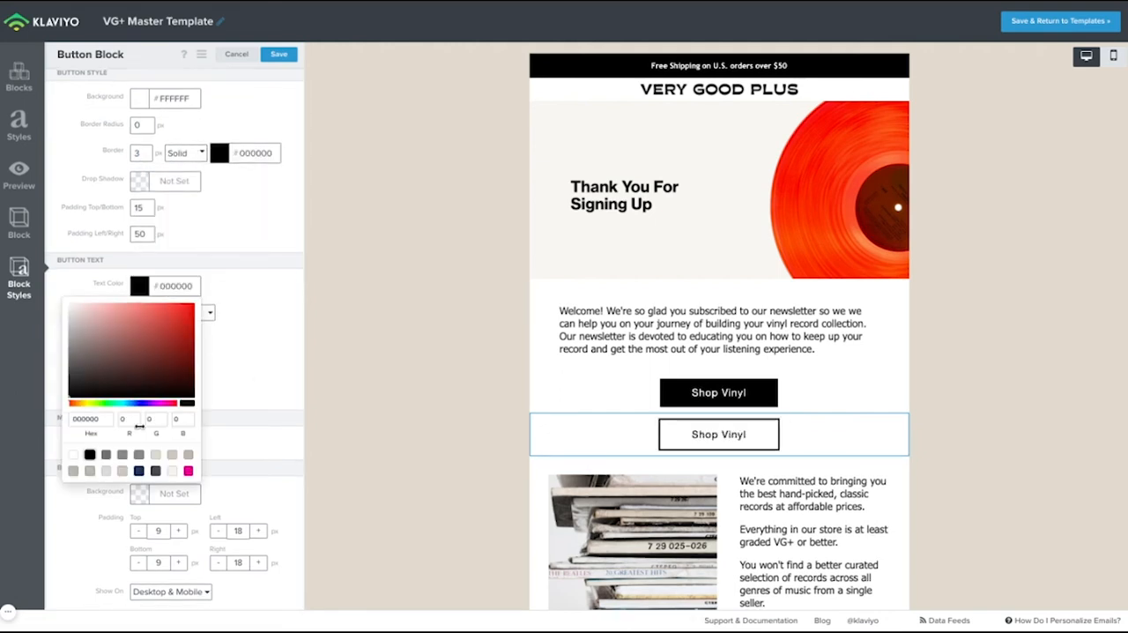
click(18, 220)
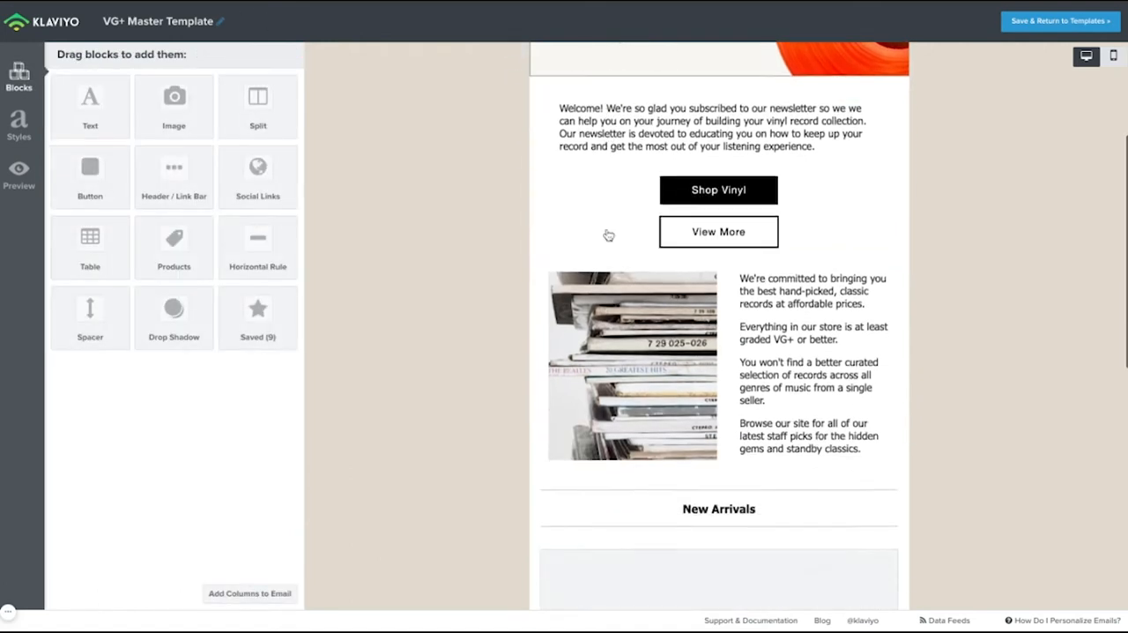
scroll(down, 3)
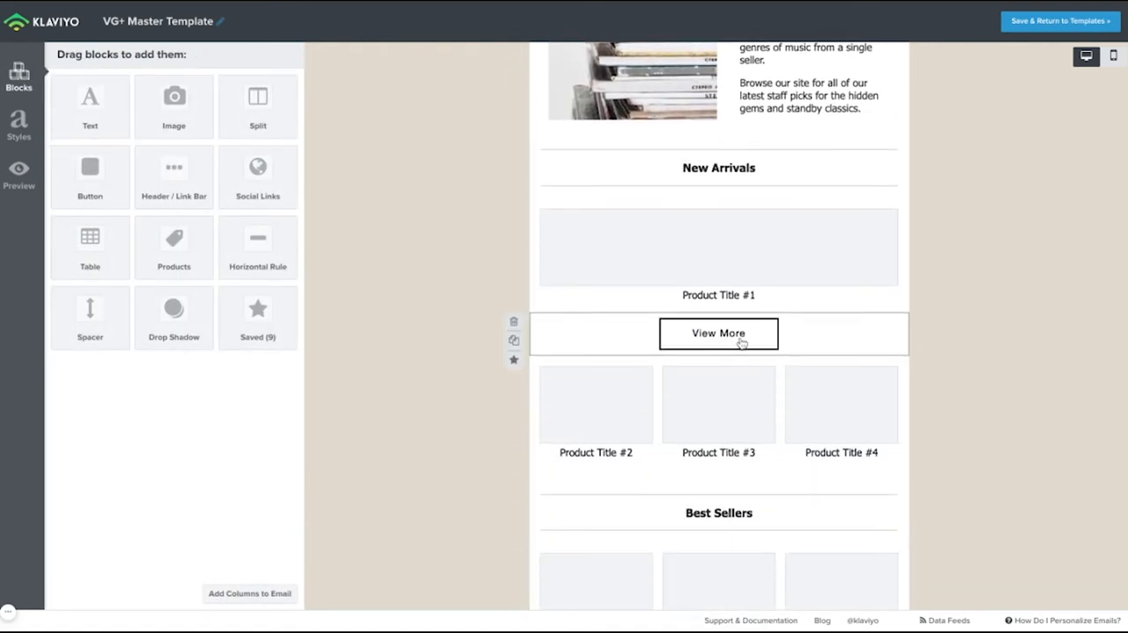
click(718, 333)
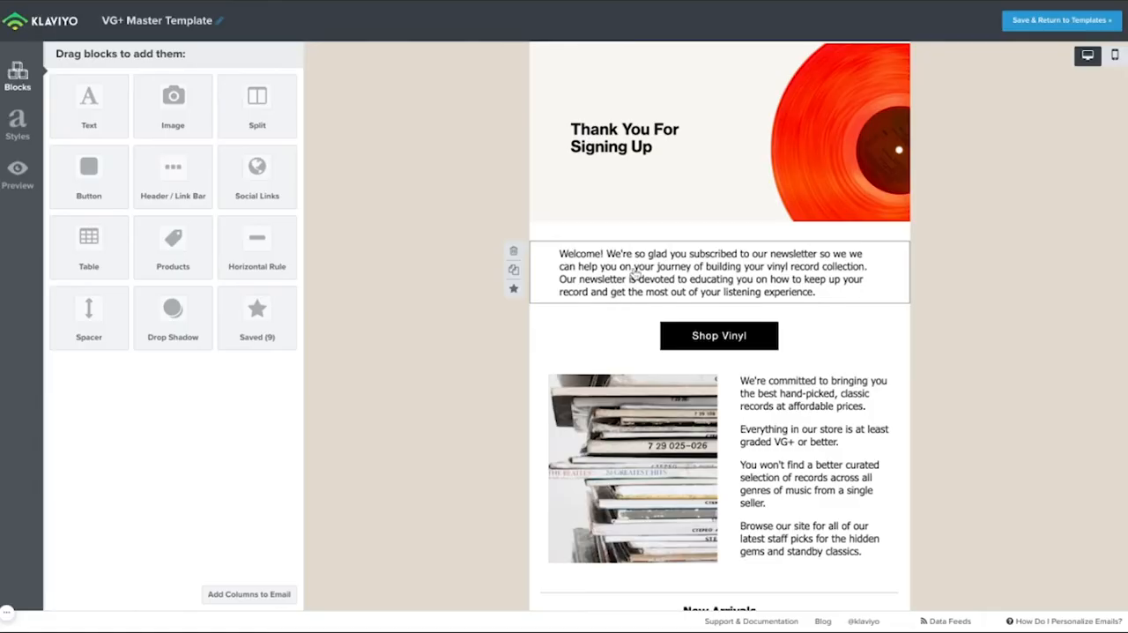
- Add the greeting line {{ first_name|title|default:'there' }} to the welcome text and save it
click(719, 273)
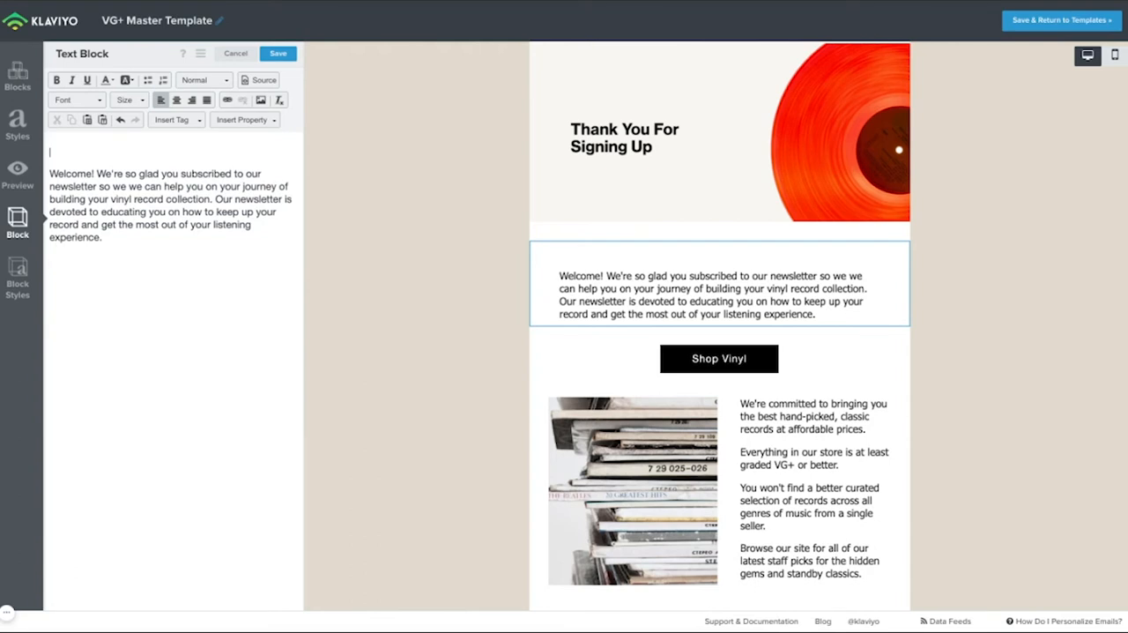
text(*f)
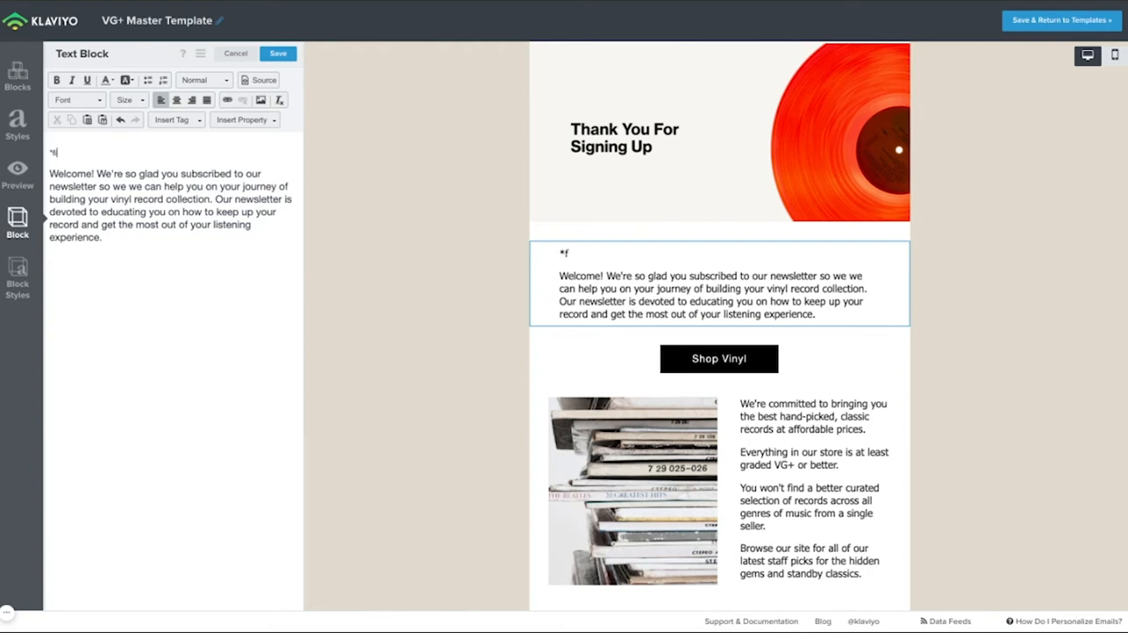
text({{ first_name|title|default:'there' }}!)
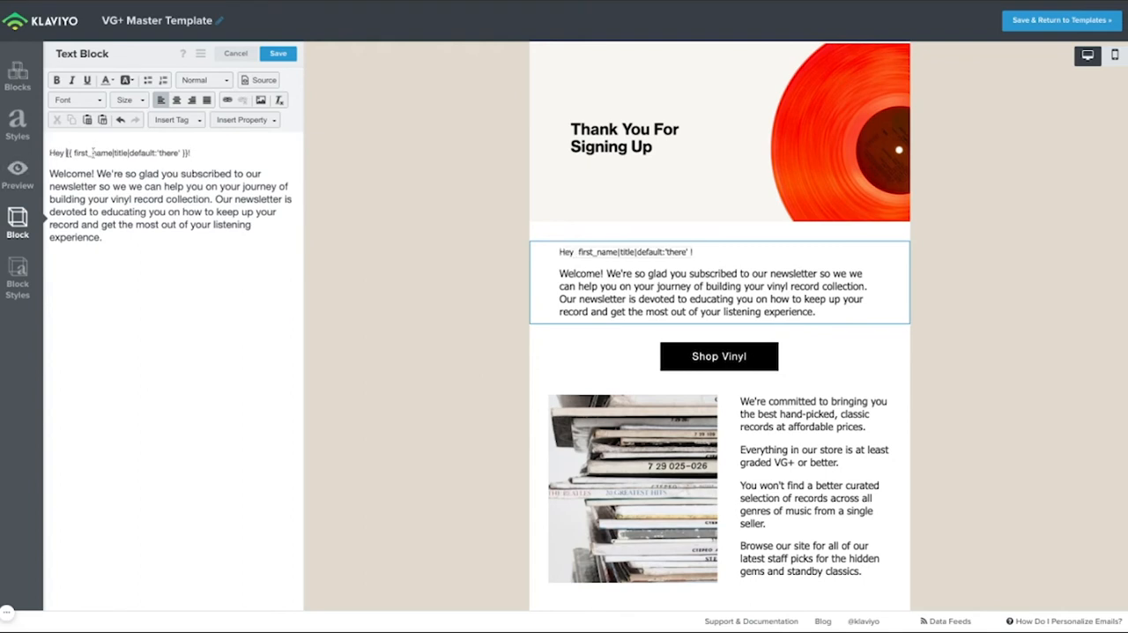
click(128, 99)
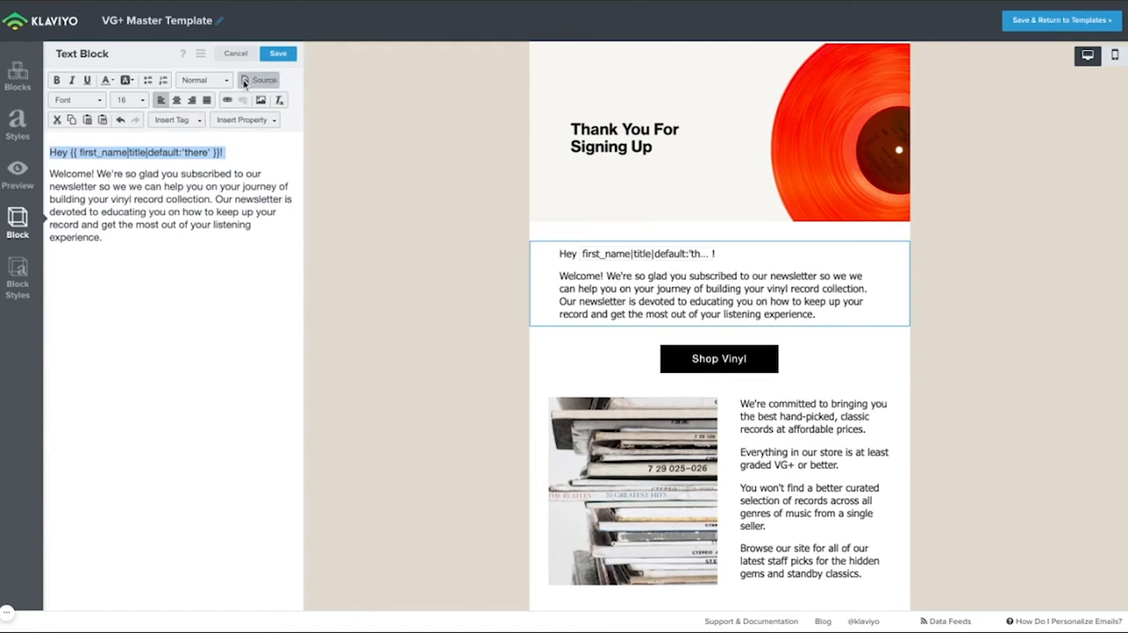
click(234, 53)
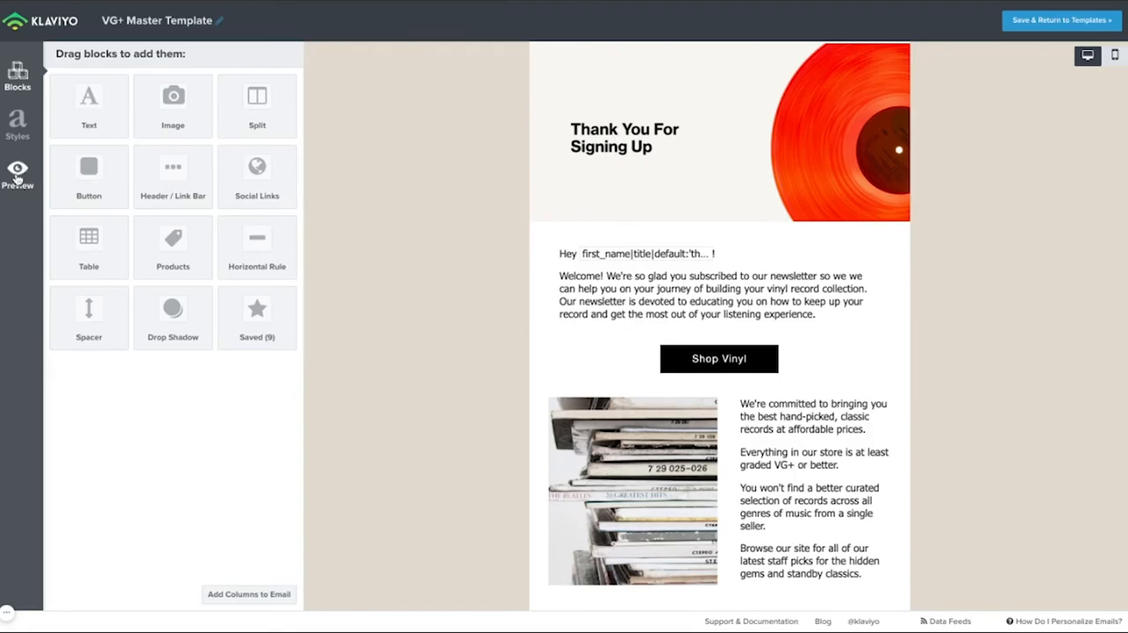
- Preview the email directly in Klaviyo to check the name-filled greeting, then close the preview
click(18, 169)
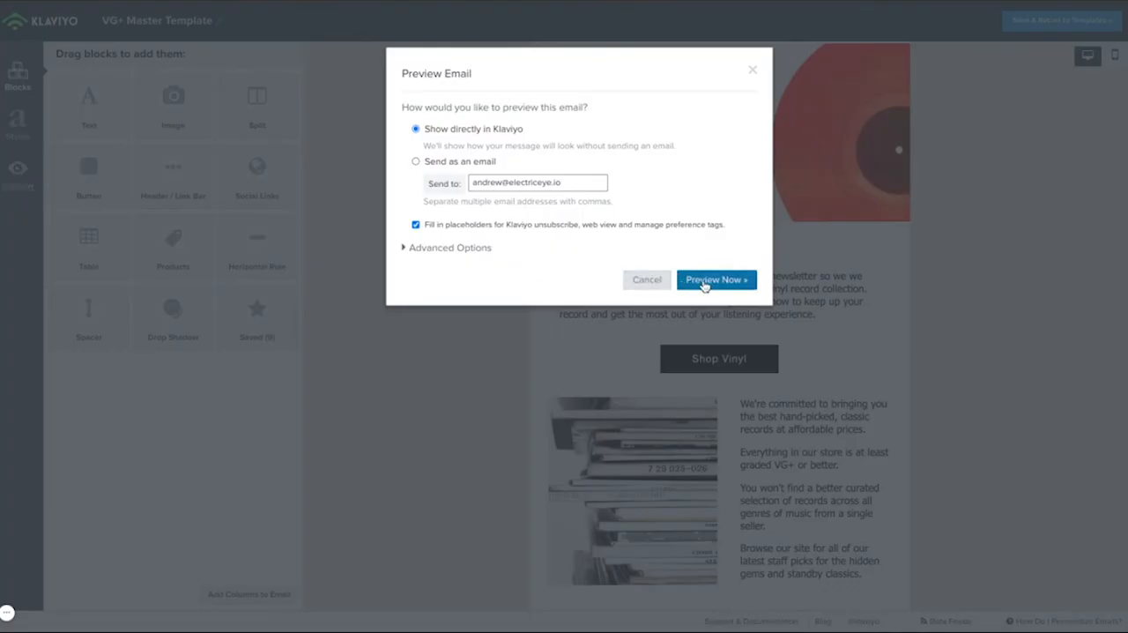
click(715, 280)
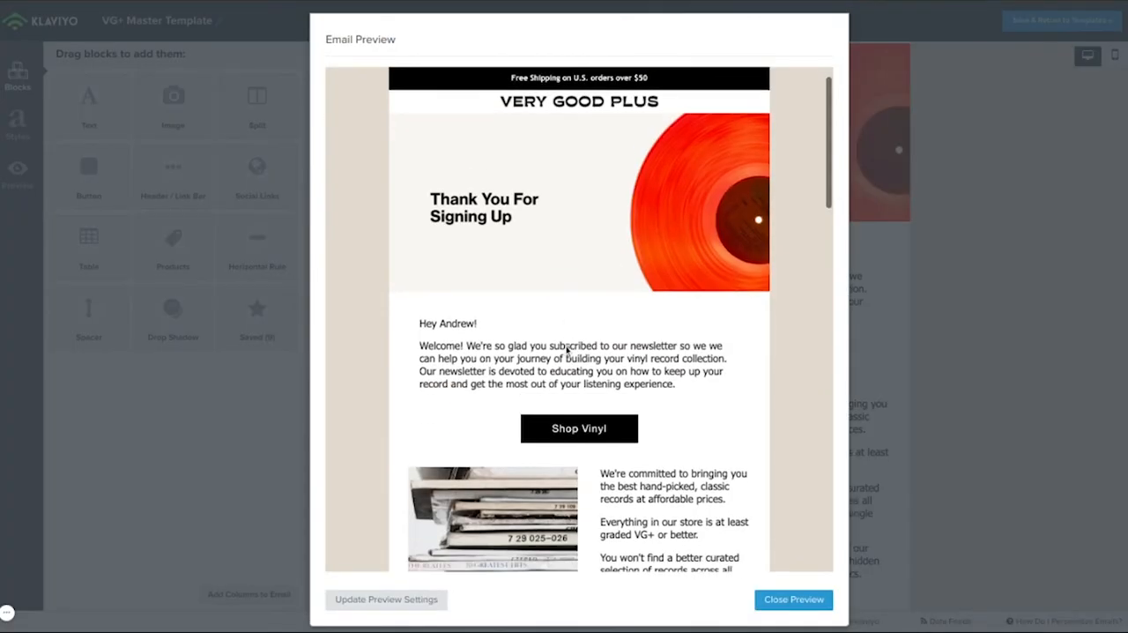
scroll(down, 3)
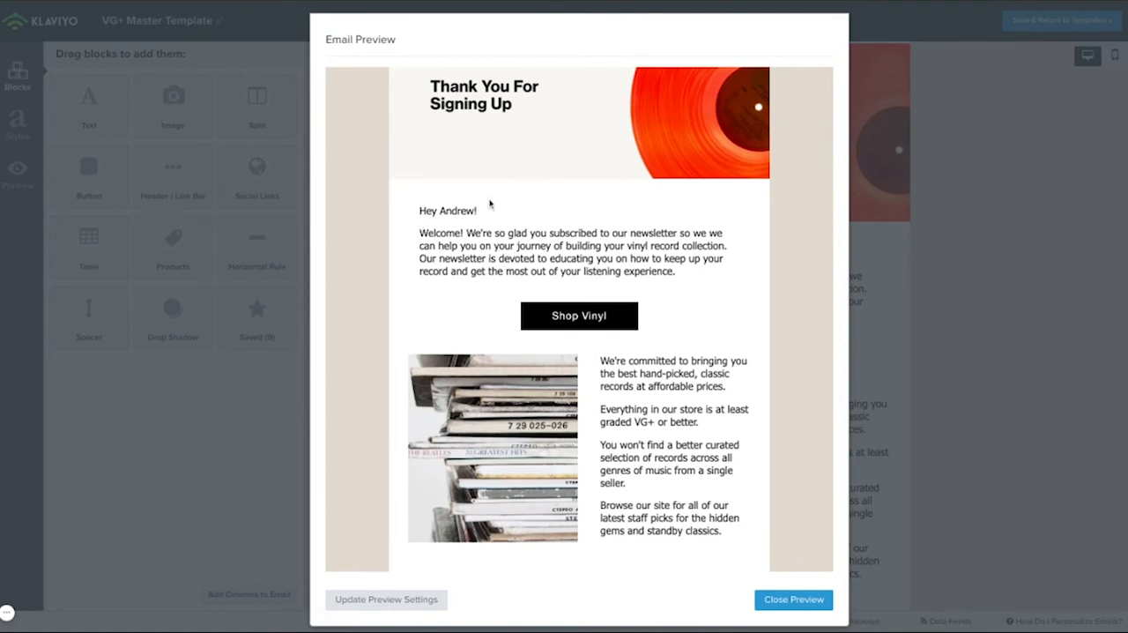
mouse_move(490, 284)
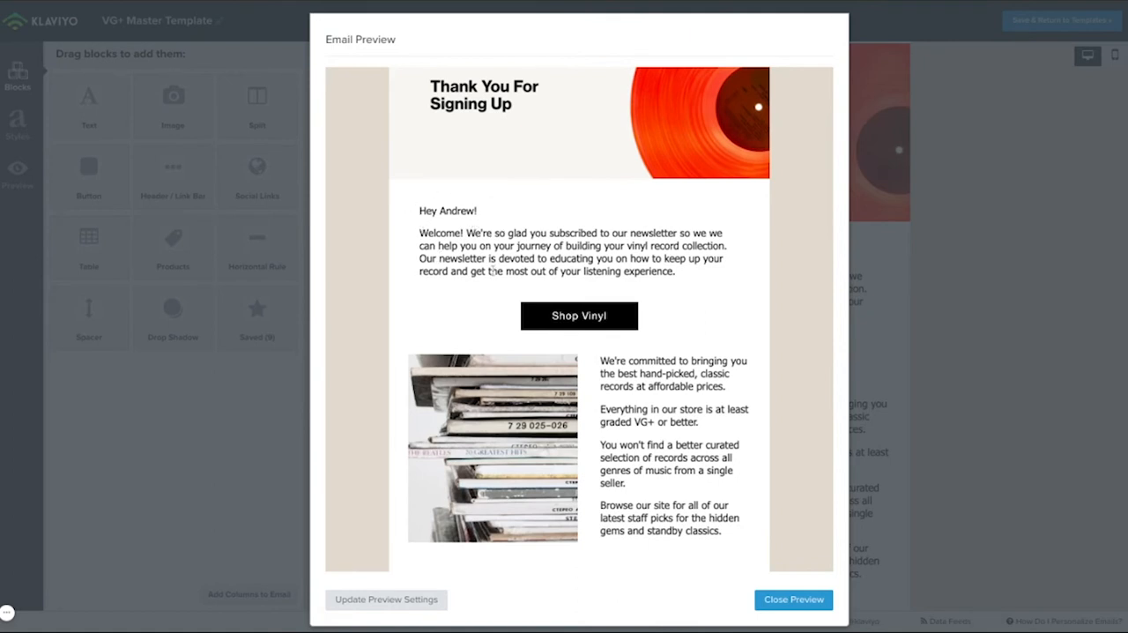
click(793, 599)
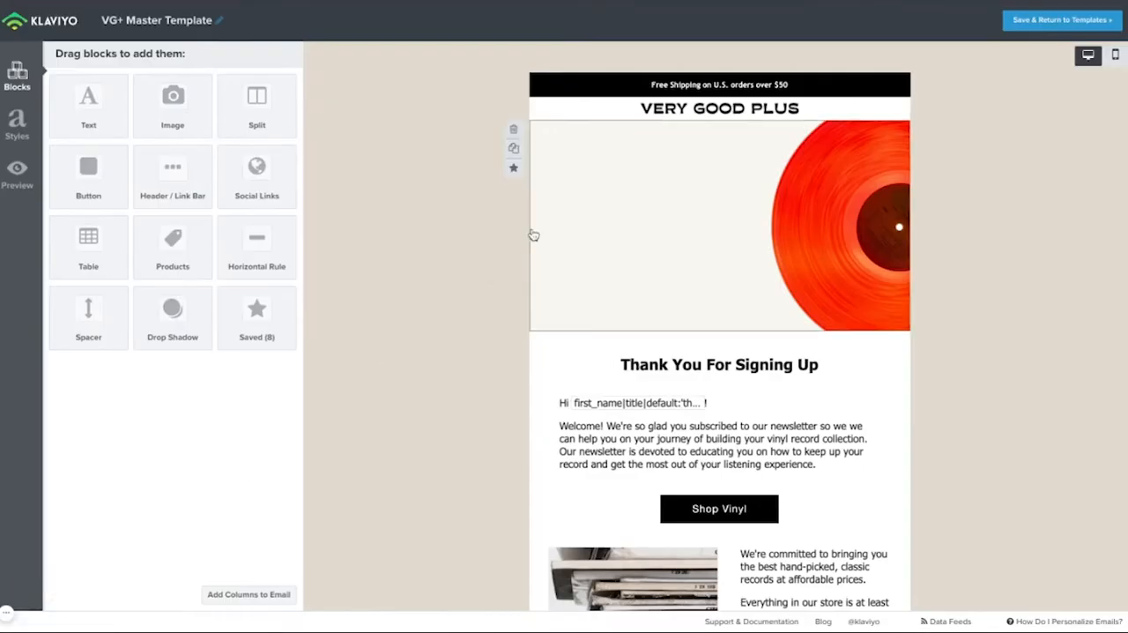
mouse_move(654, 85)
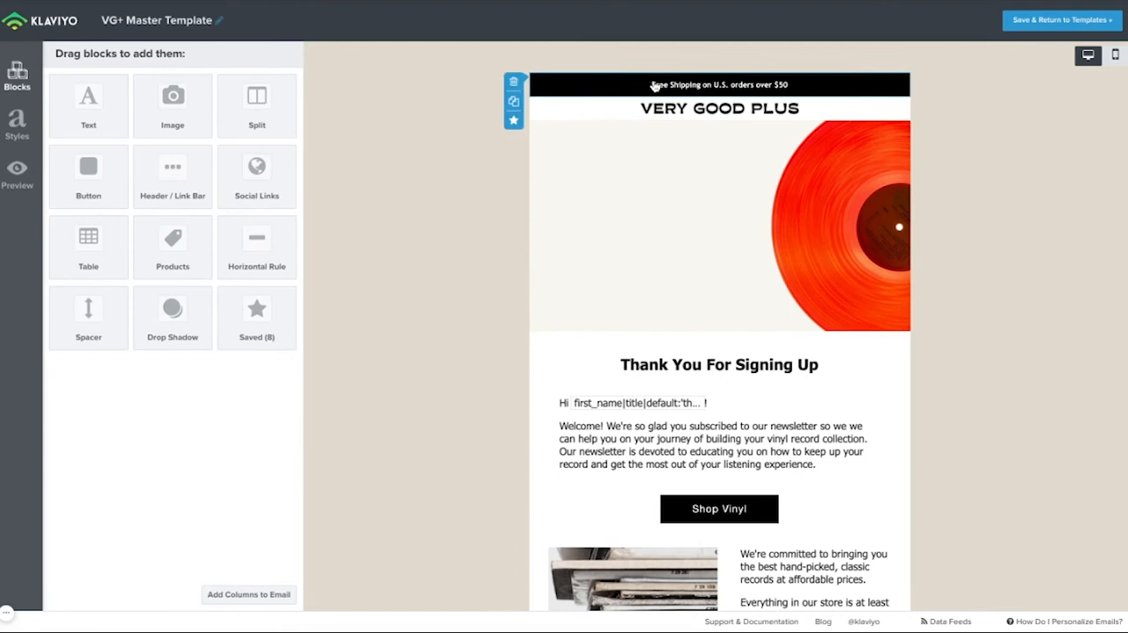
click(718, 85)
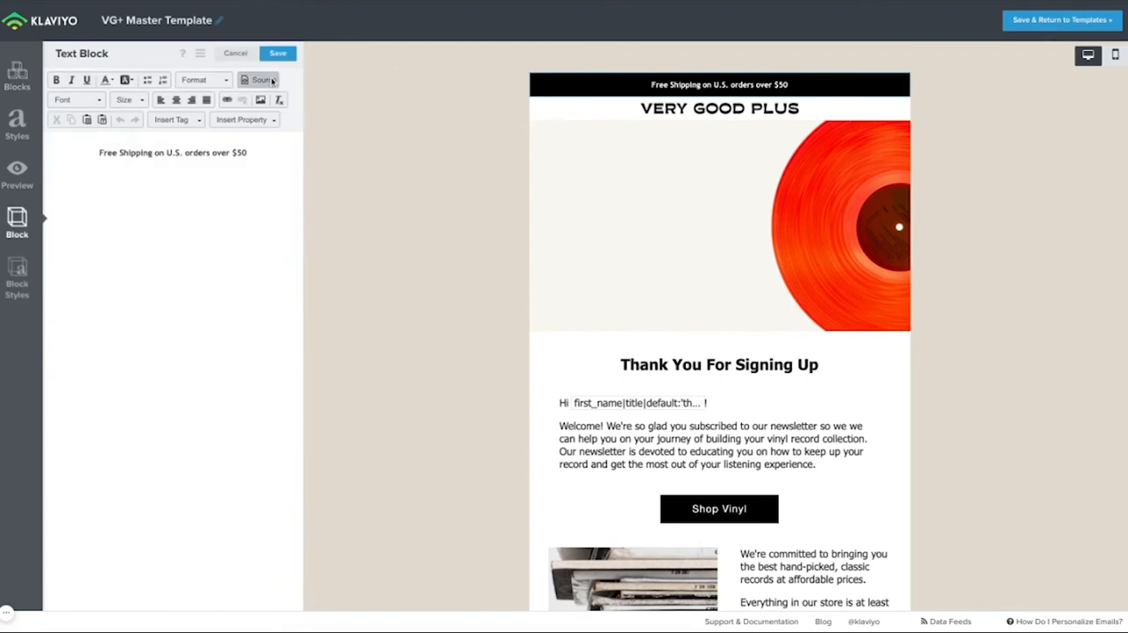
click(258, 79)
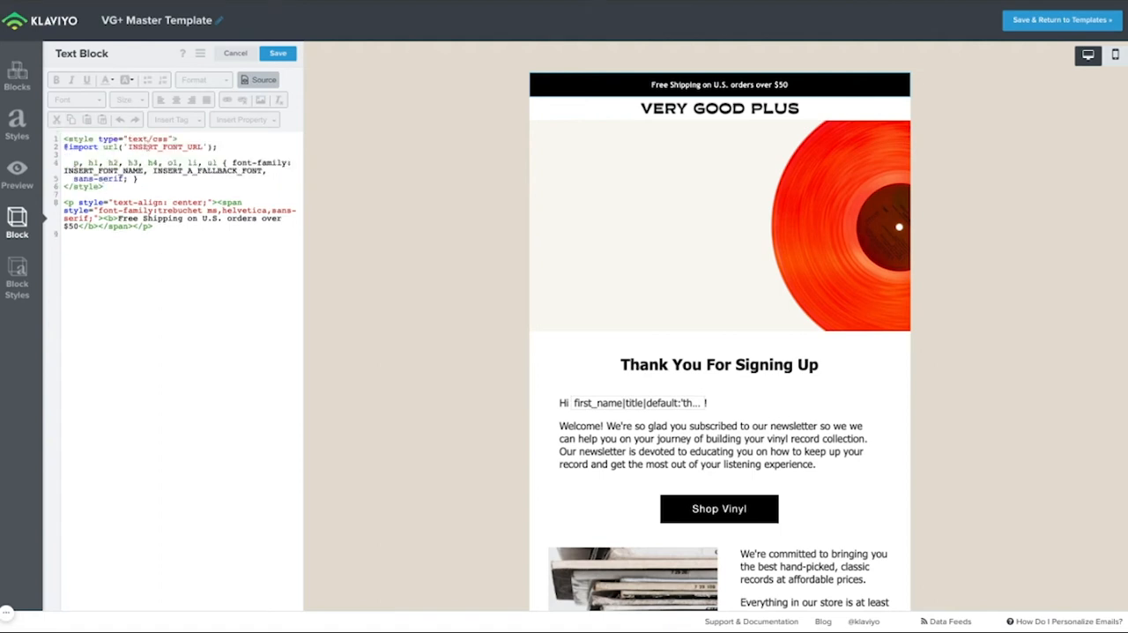
double_click(161, 146)
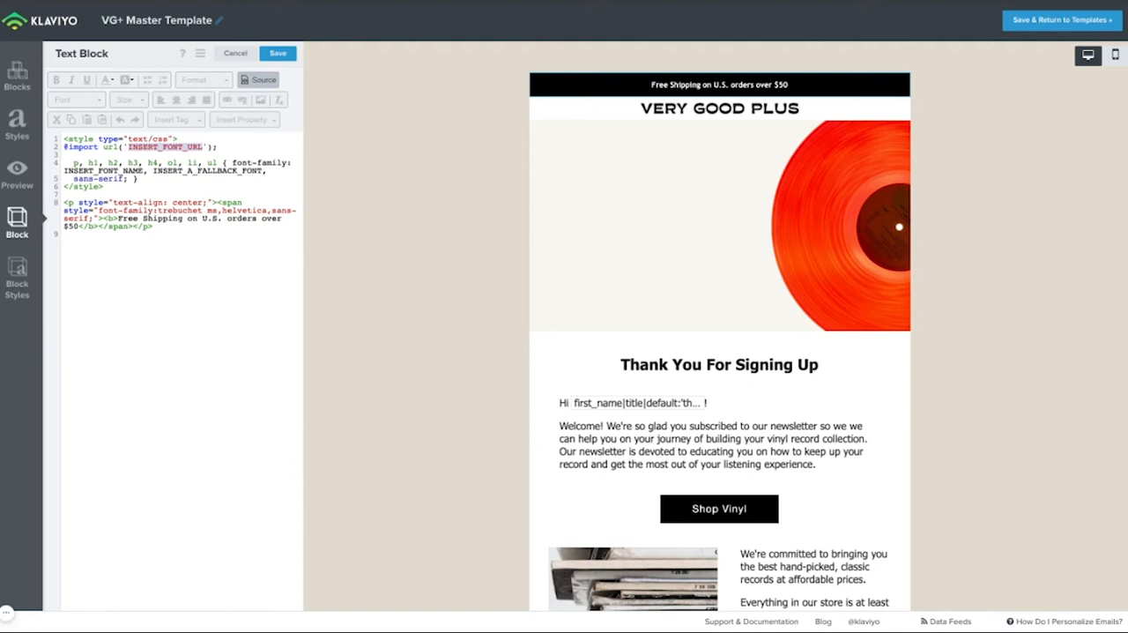
text(https://use.typekit.net/rcv2sed.css)
click(179, 170)
text(neue-haus-grotesk-text)
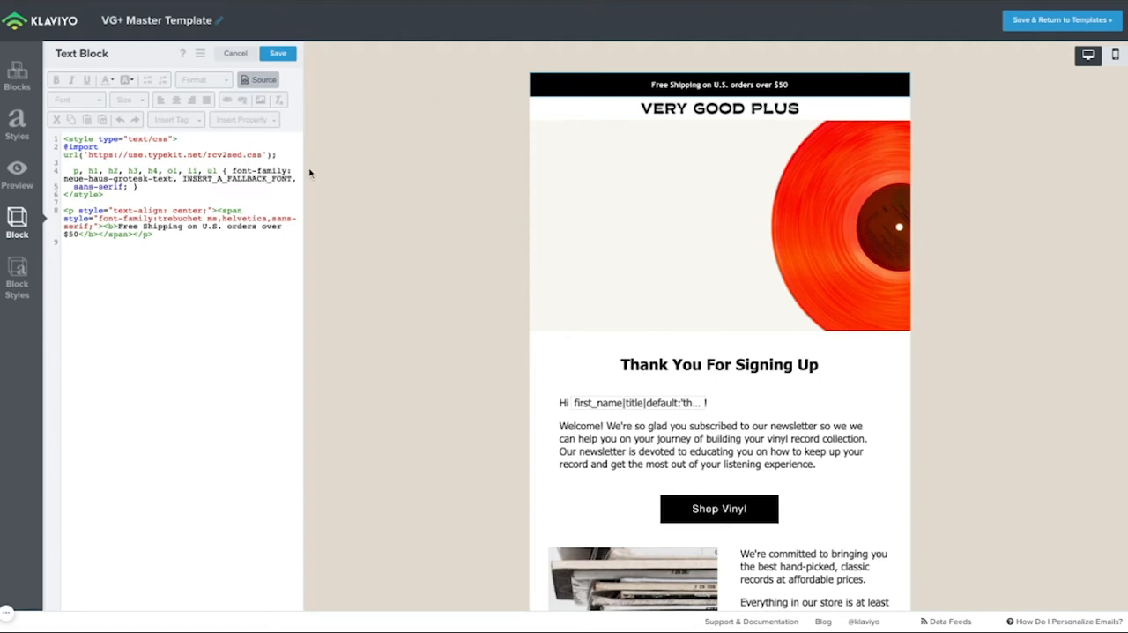
text(helvetica)
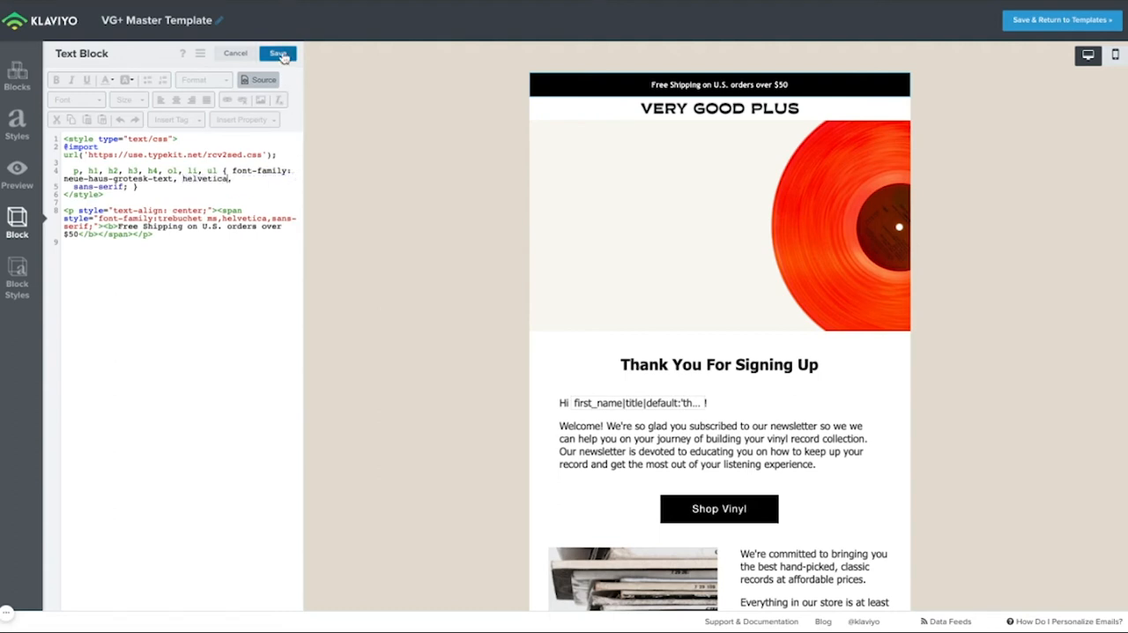
click(278, 53)
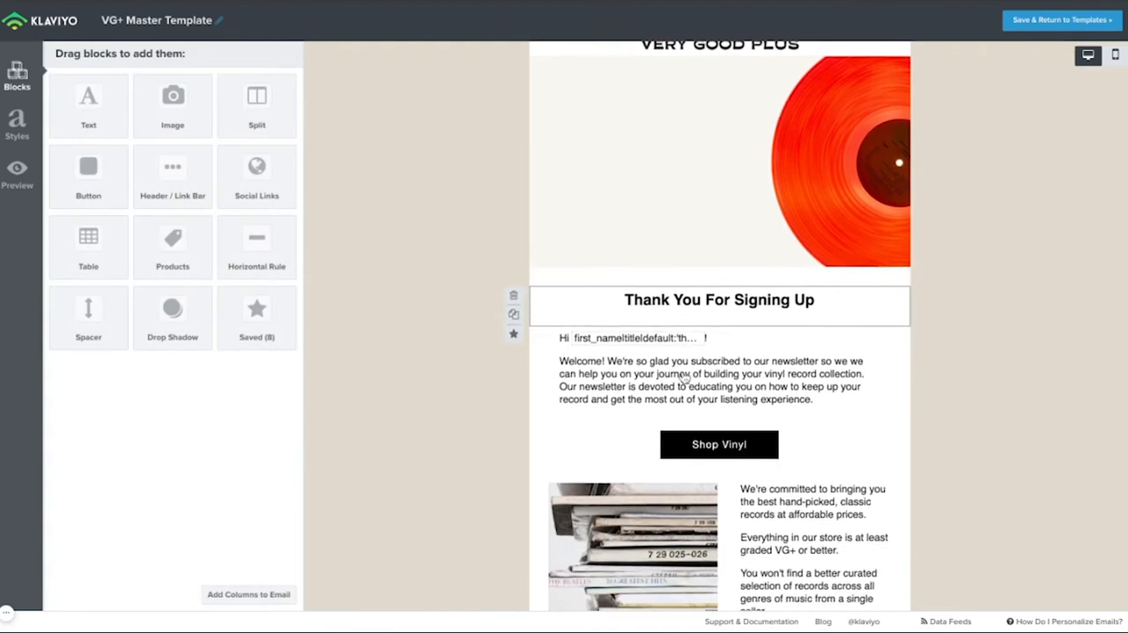
scroll(down, 3)
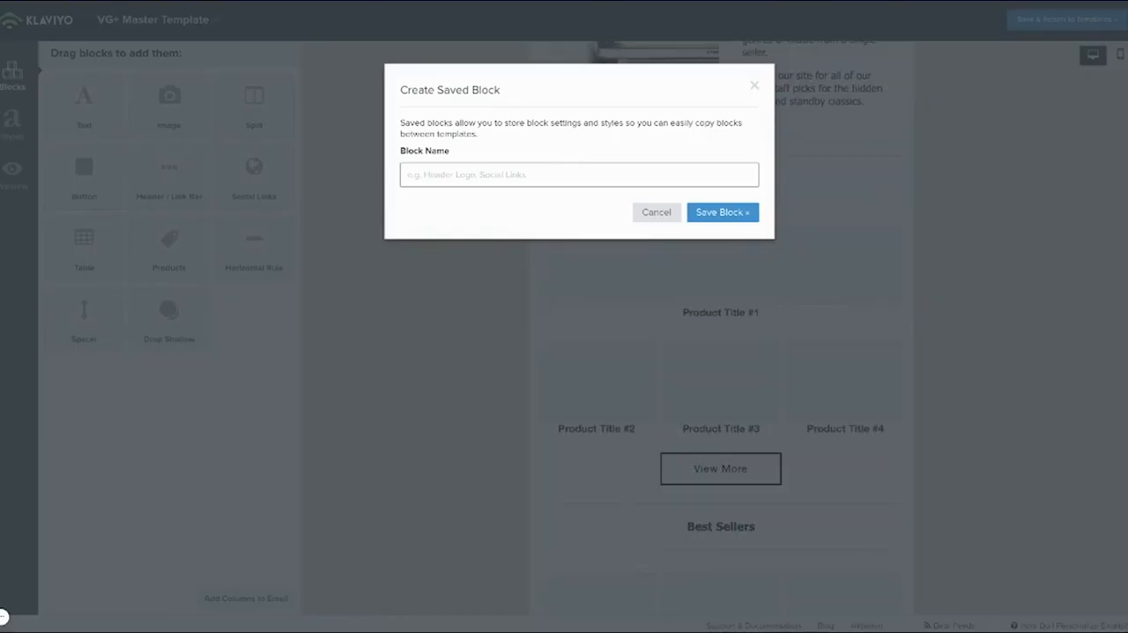
- Save the announcement bar as block '0 annou' and the button as '3 button', then start the product grid block
text(0 annou)
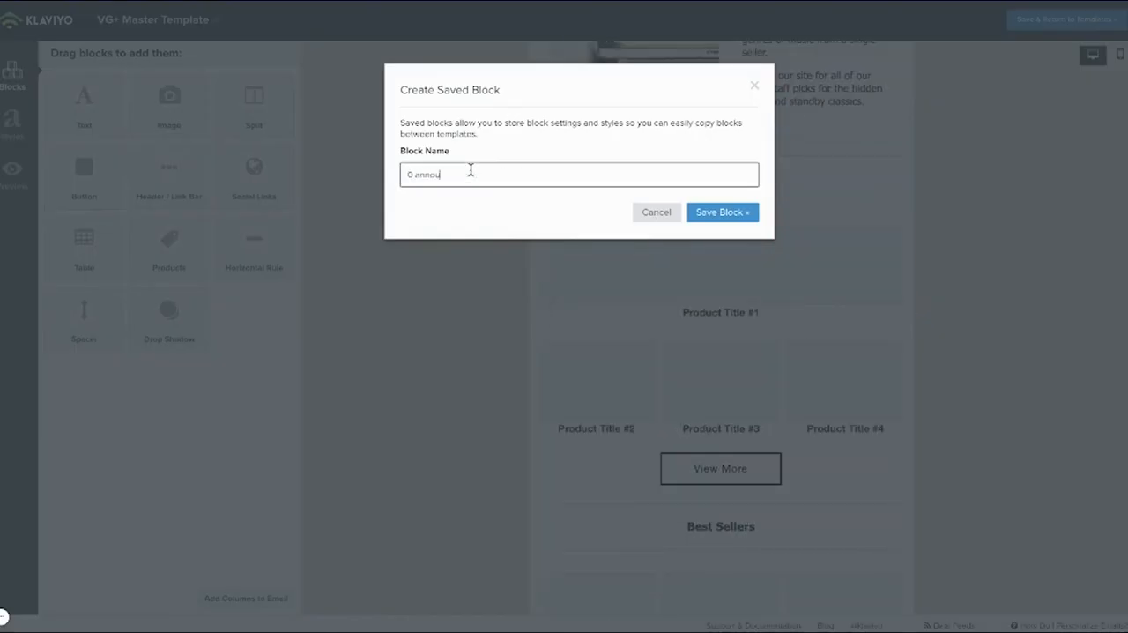
click(721, 211)
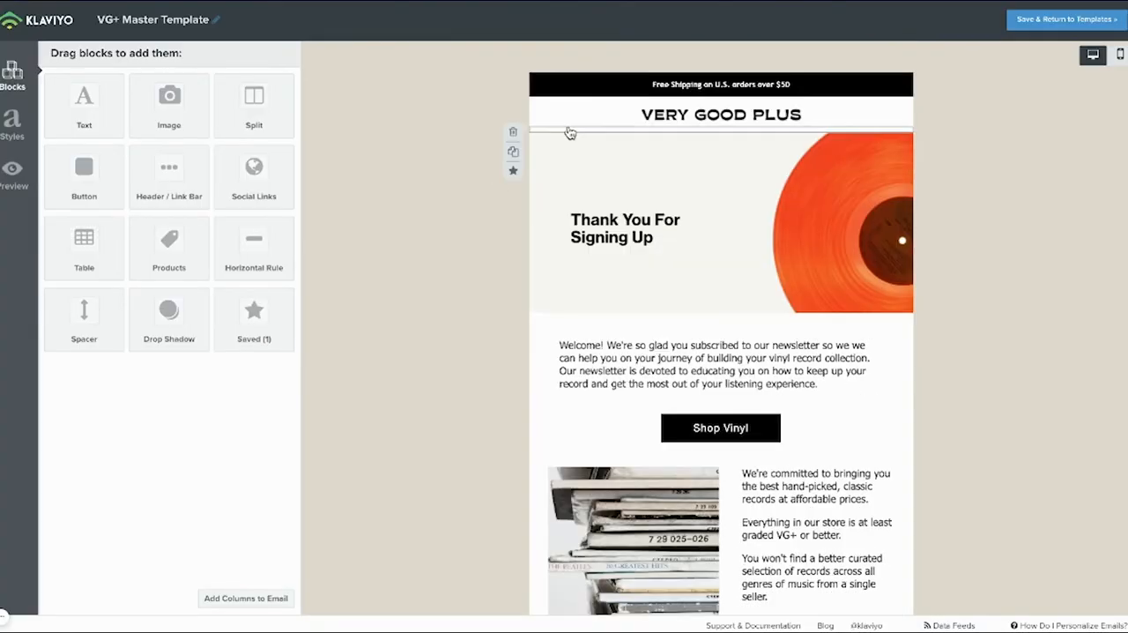
click(512, 170)
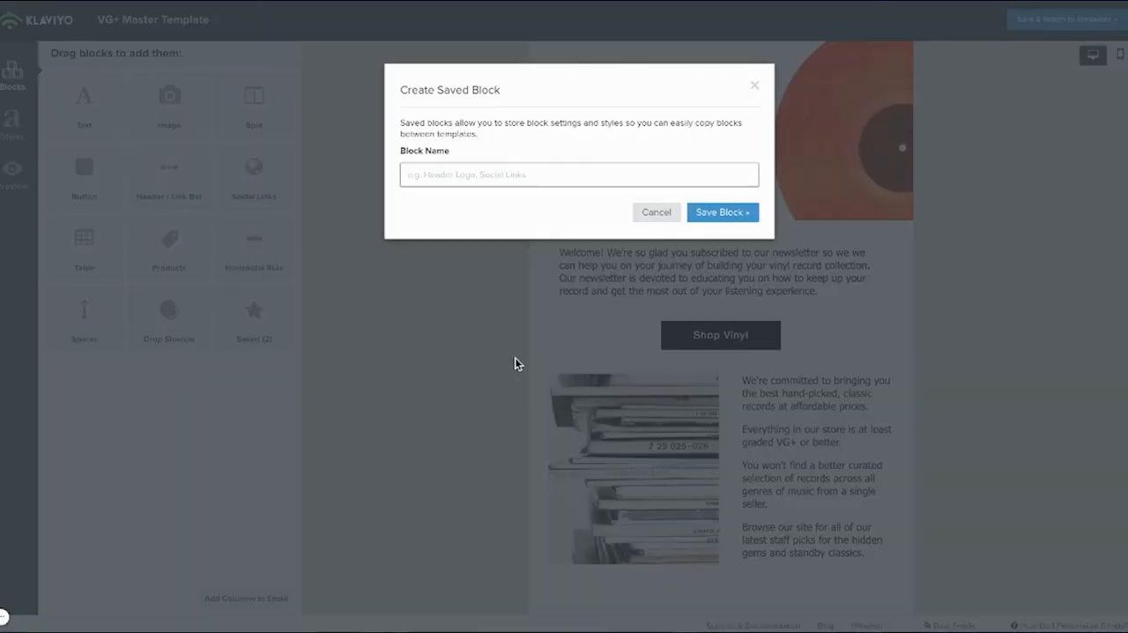
text(3 button)
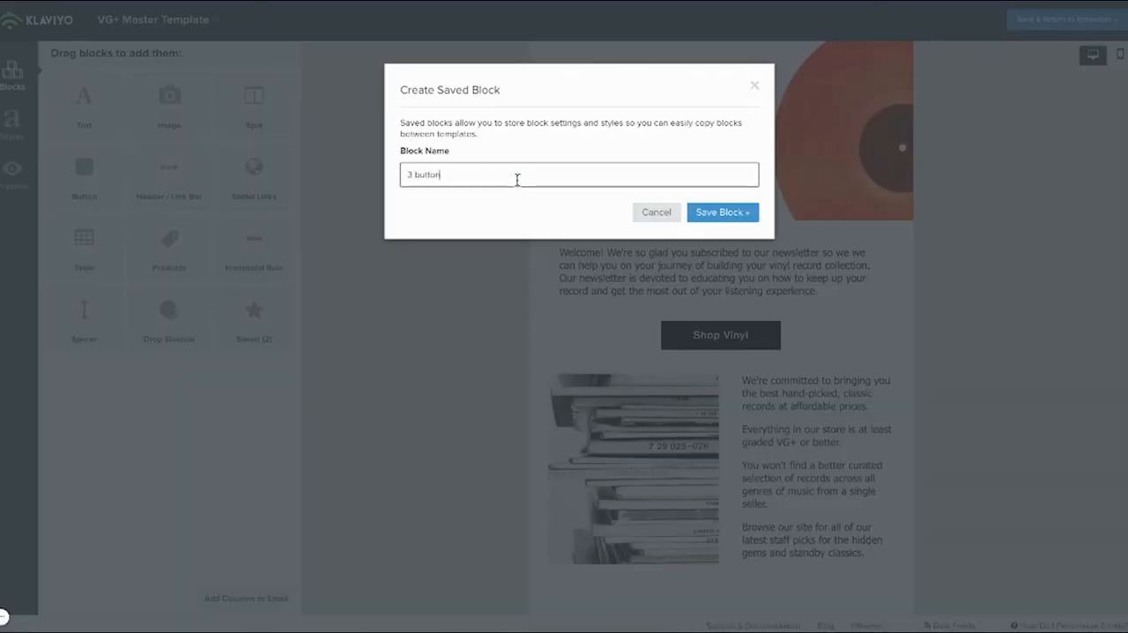
click(723, 212)
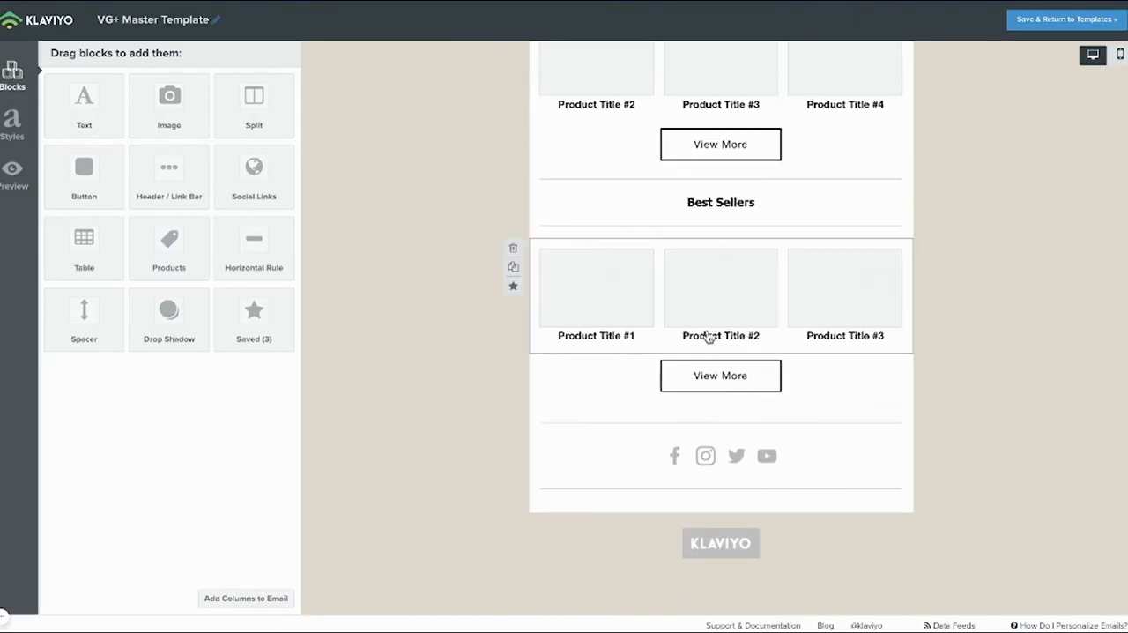
click(513, 284)
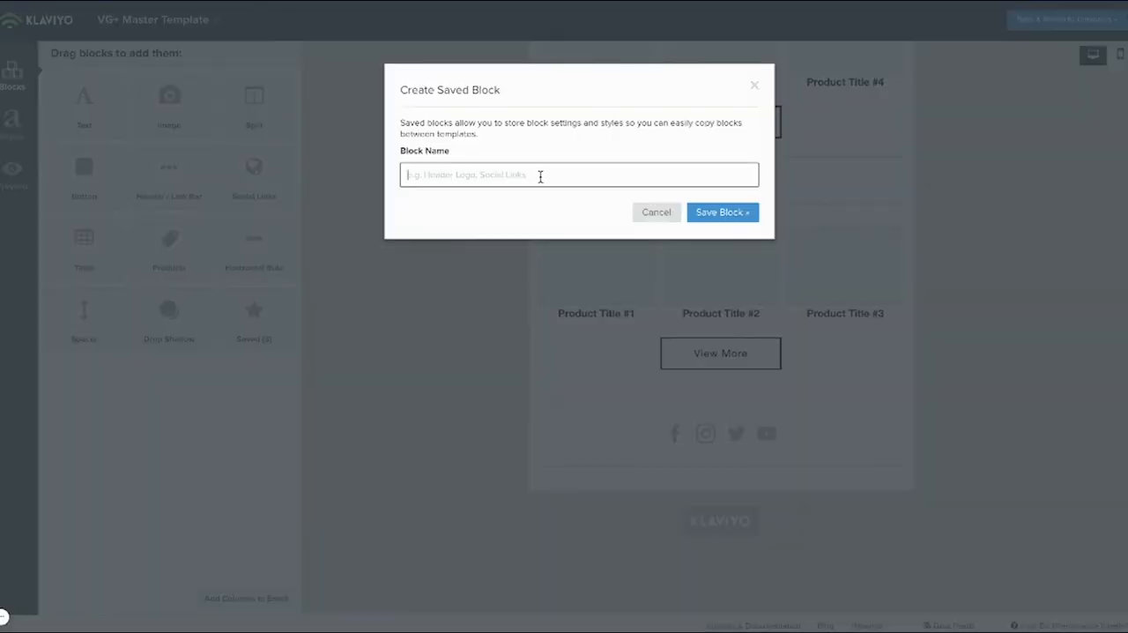
click(656, 212)
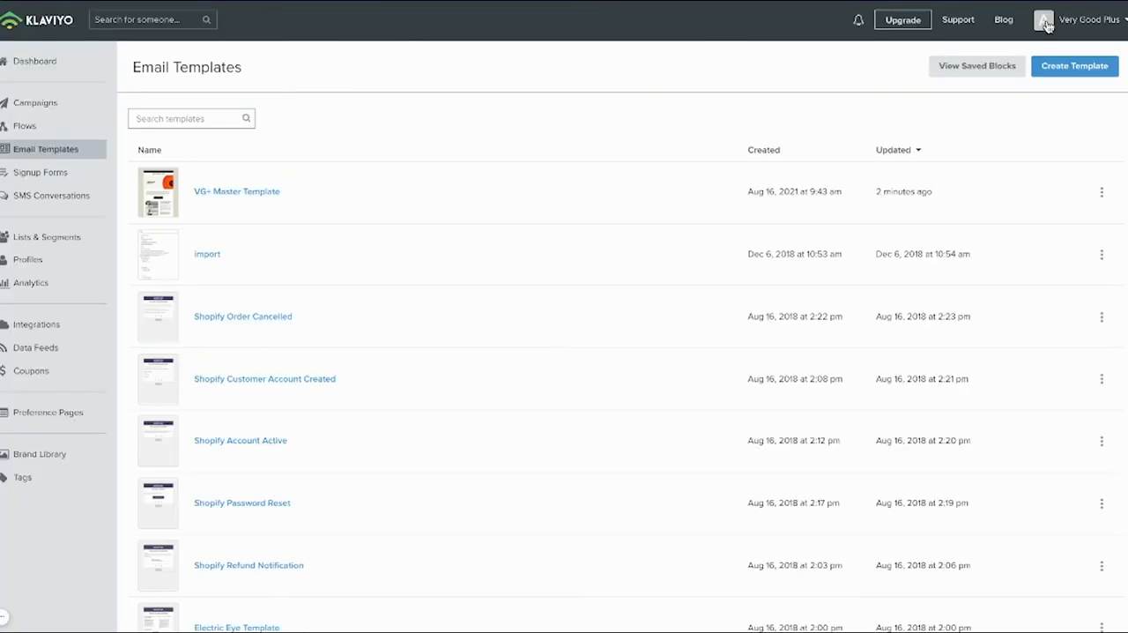
- Create a template named 'shipping update' from Shopify's Shipping Update notification design
click(1073, 66)
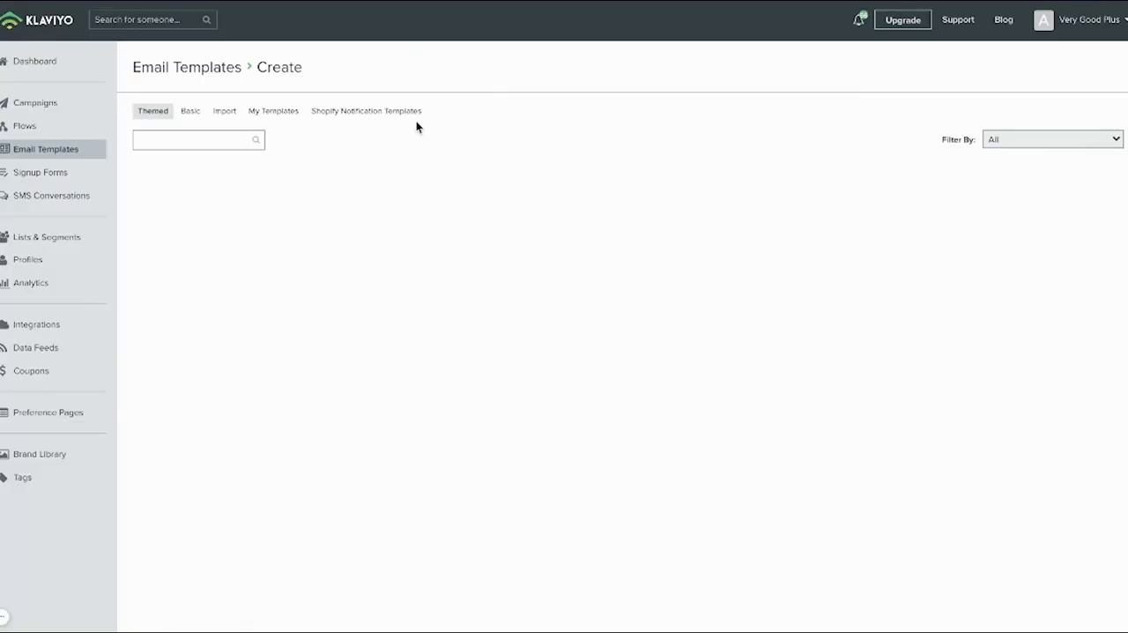
click(366, 110)
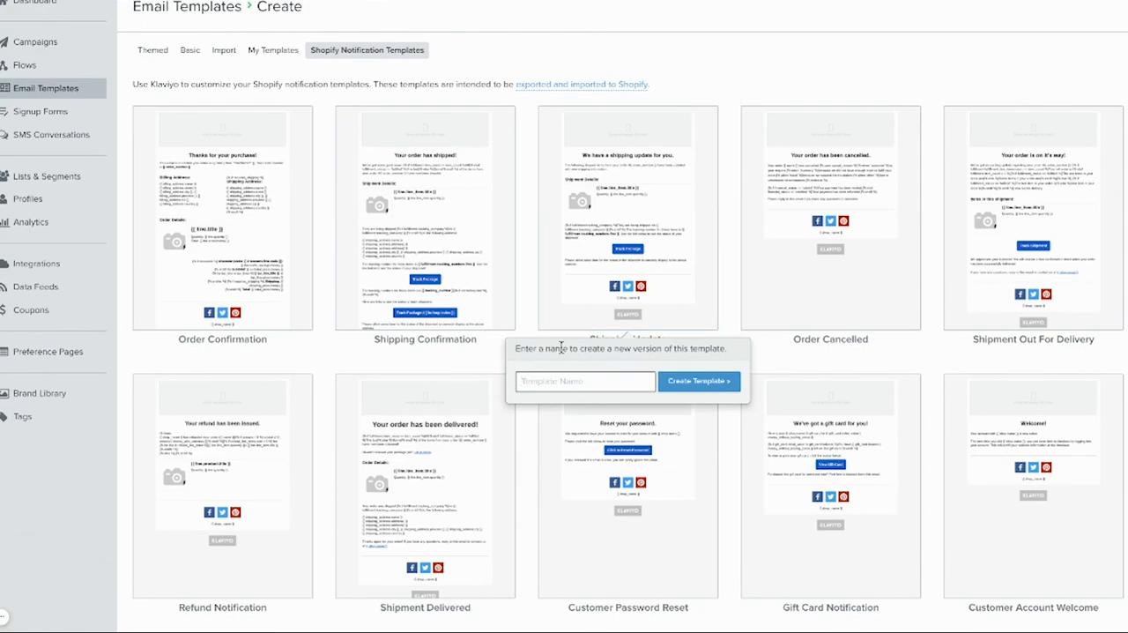
text(shipping update)
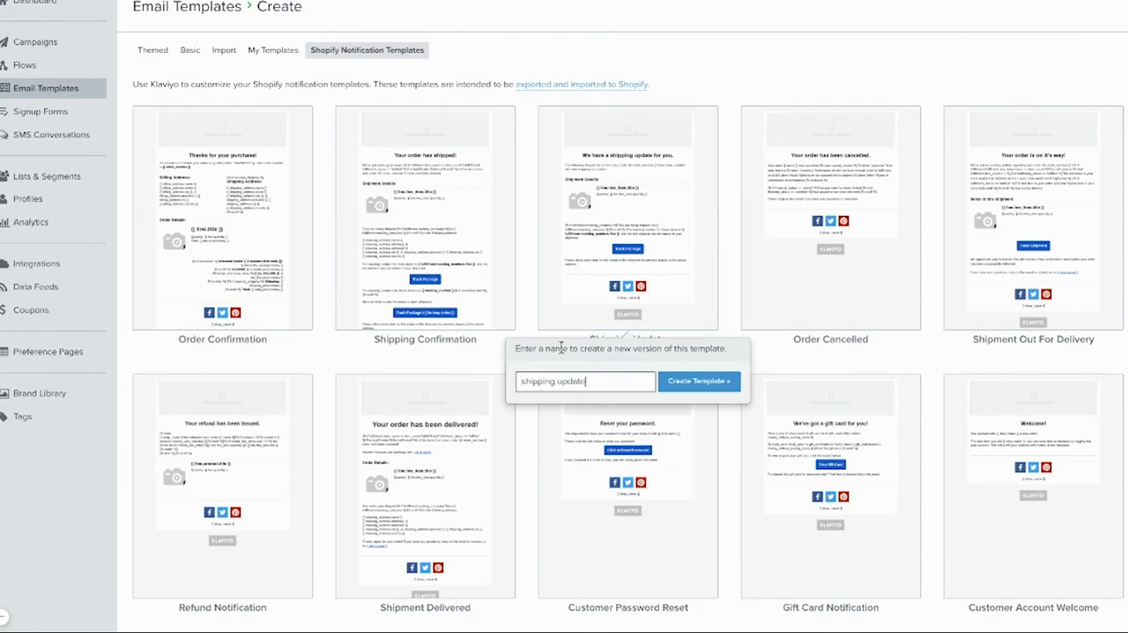
click(699, 381)
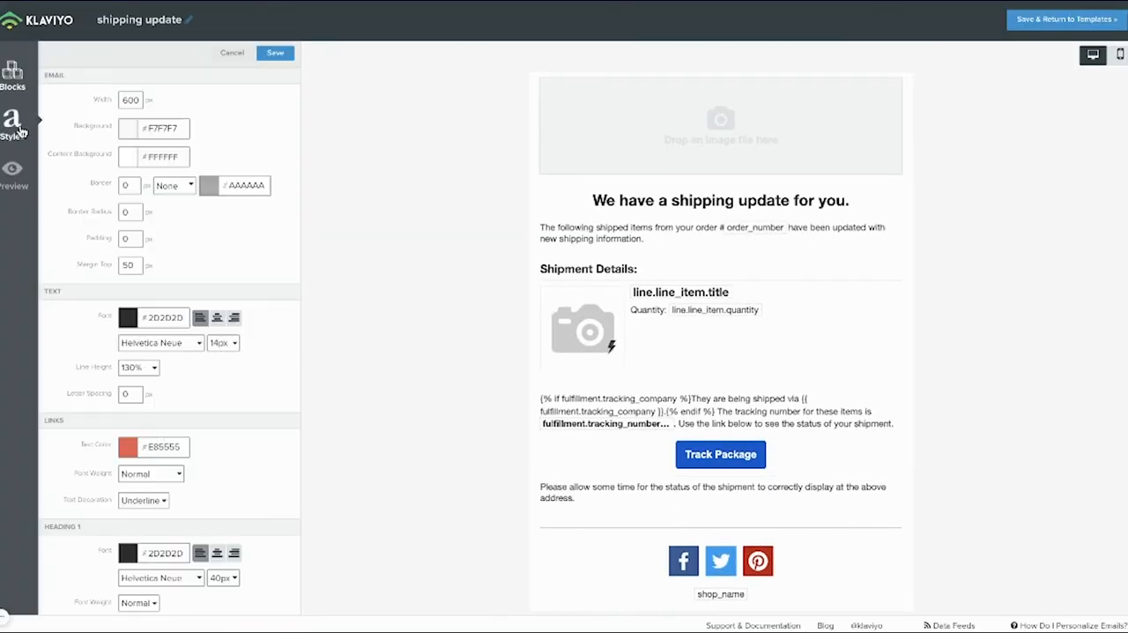
- Label the template's button 'Track' and set the divider's background colour
click(12, 70)
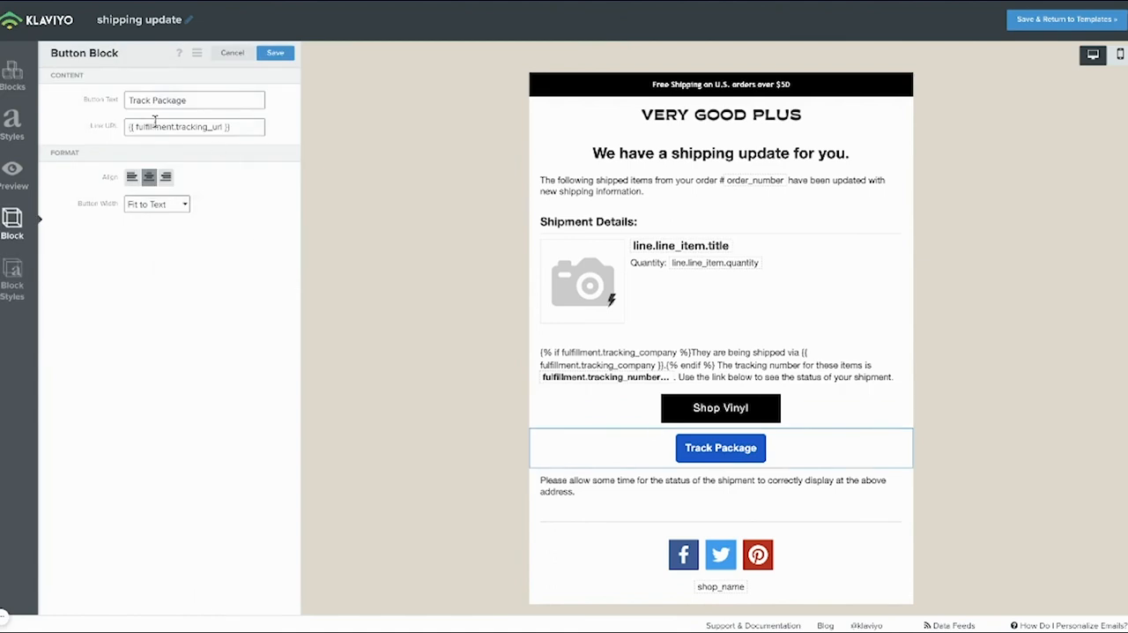
text(Track)
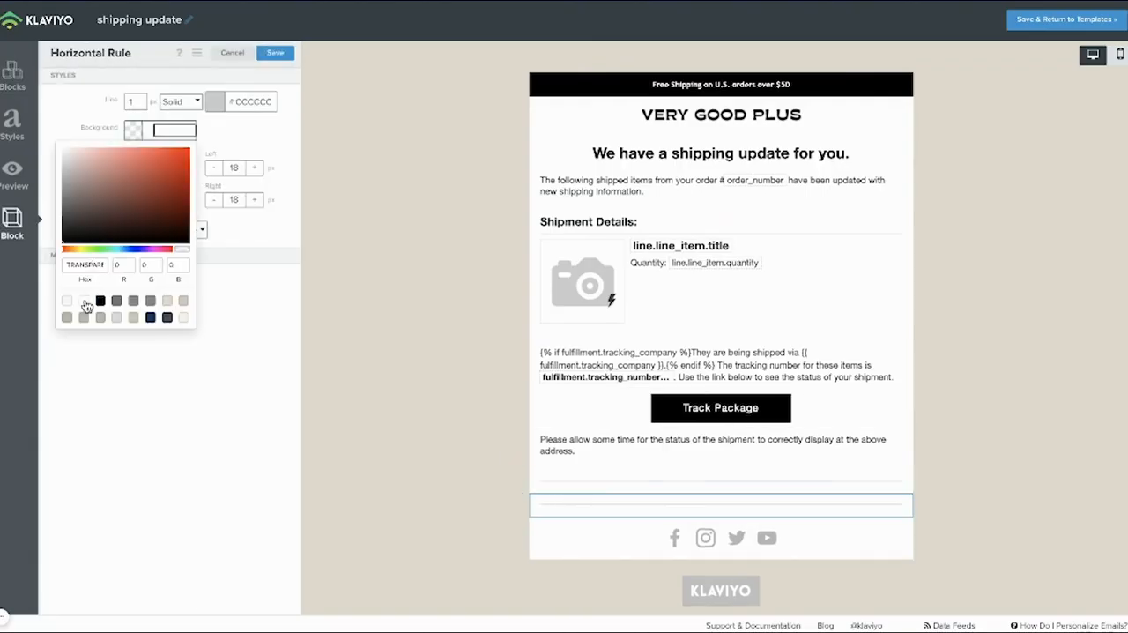
click(232, 52)
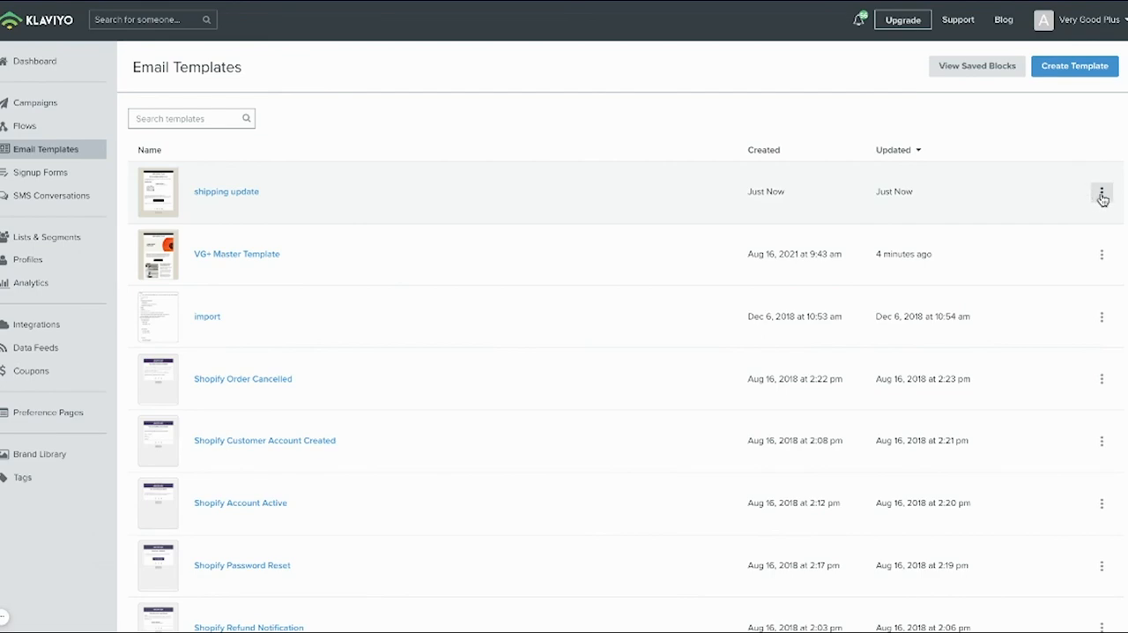
- Export the shipping update template from its row's actions menu
click(1100, 191)
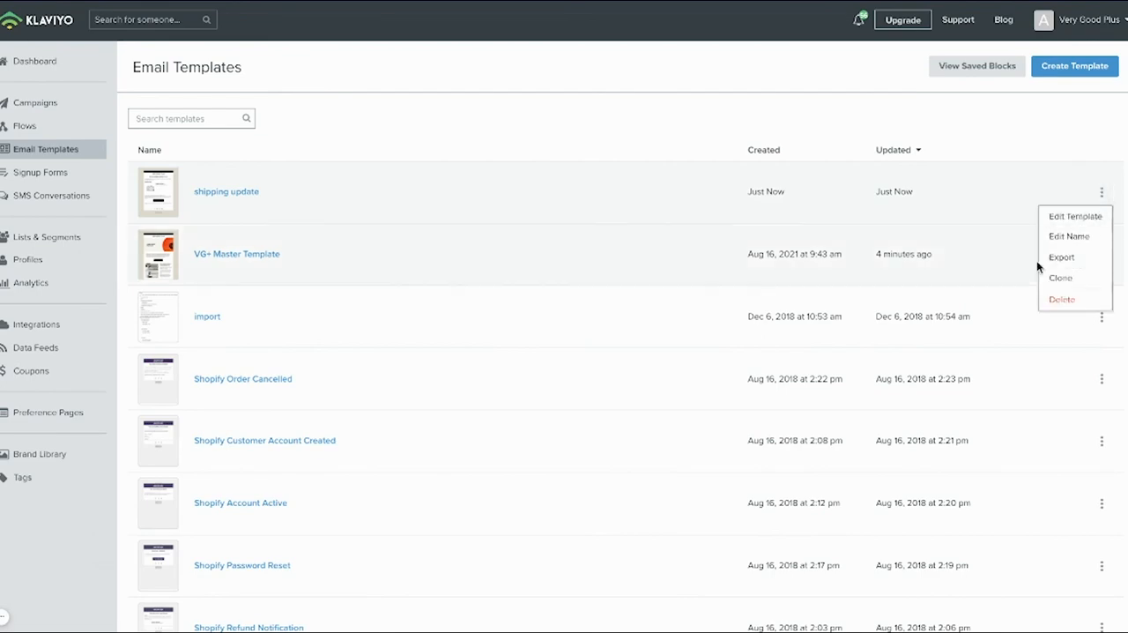
click(1060, 256)
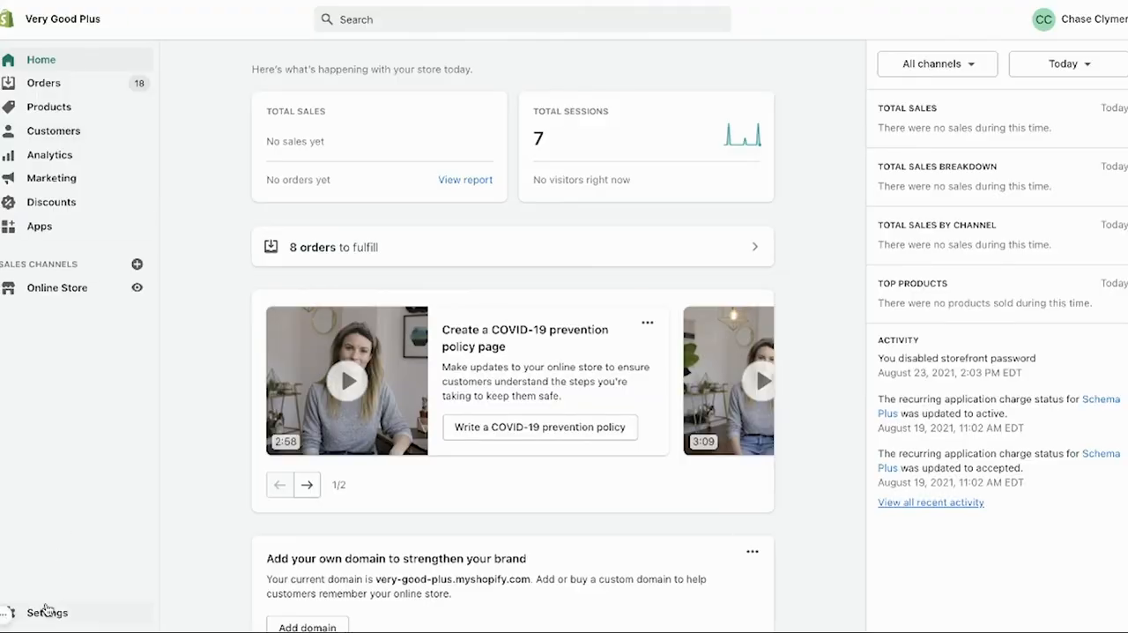
- Go to Settings > Notifications and open the Shipping update template under Shipping
click(49, 612)
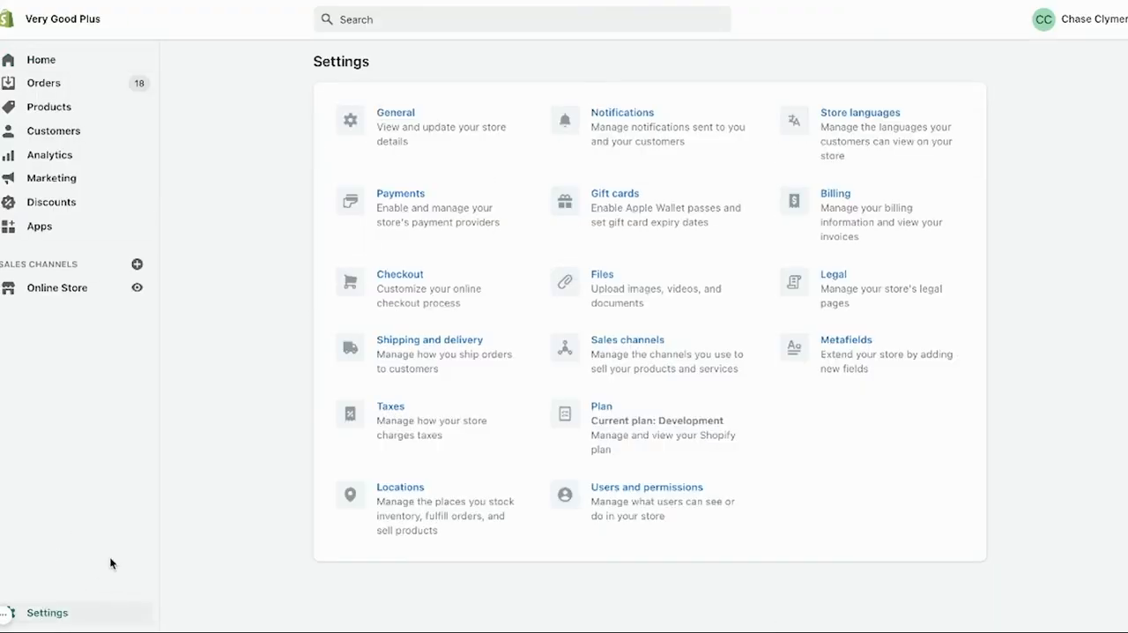
click(622, 112)
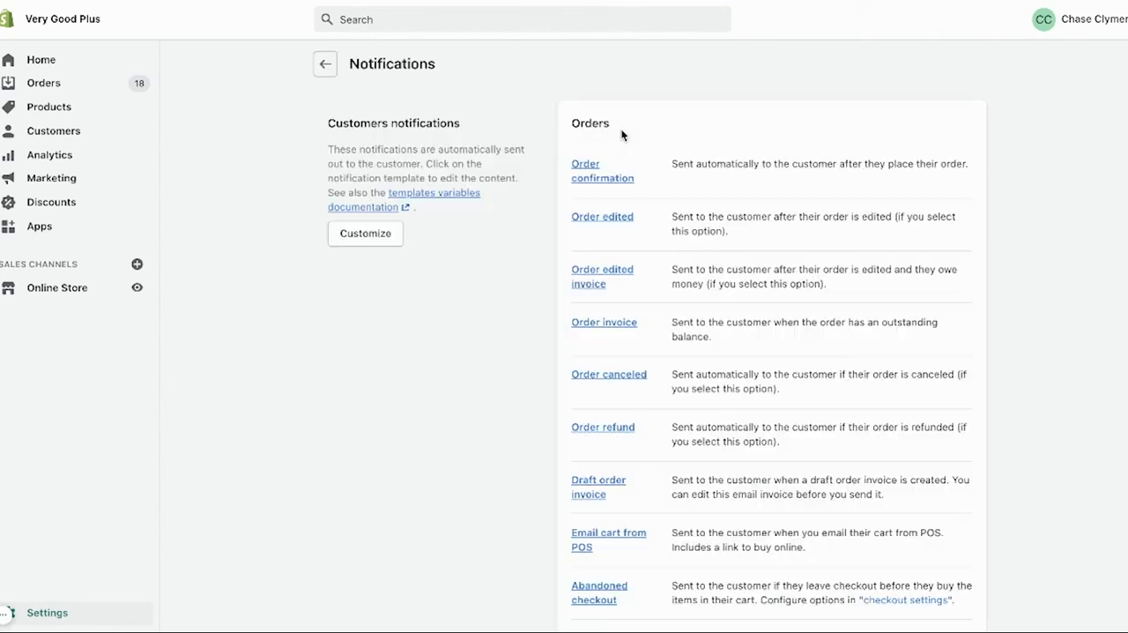
scroll(down, 3)
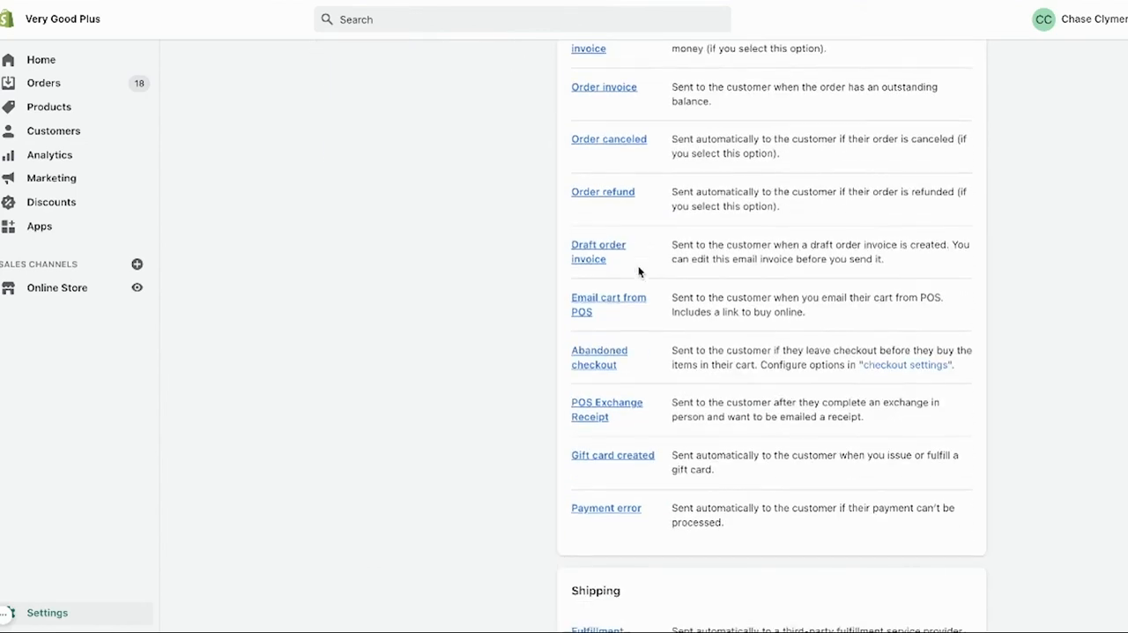
scroll(down, 3)
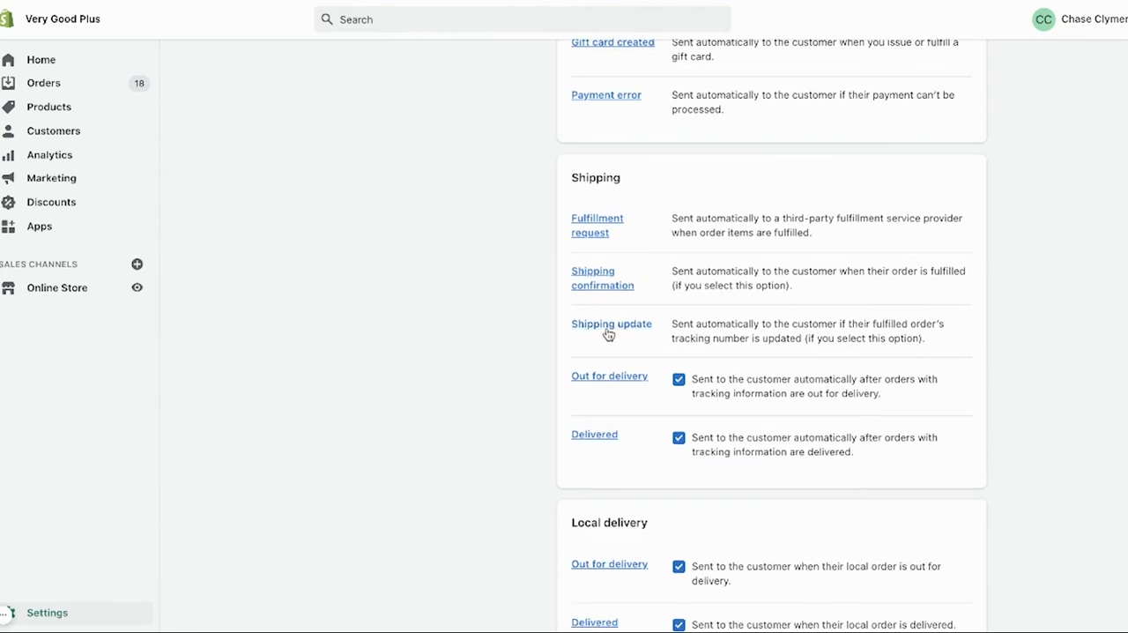
click(611, 323)
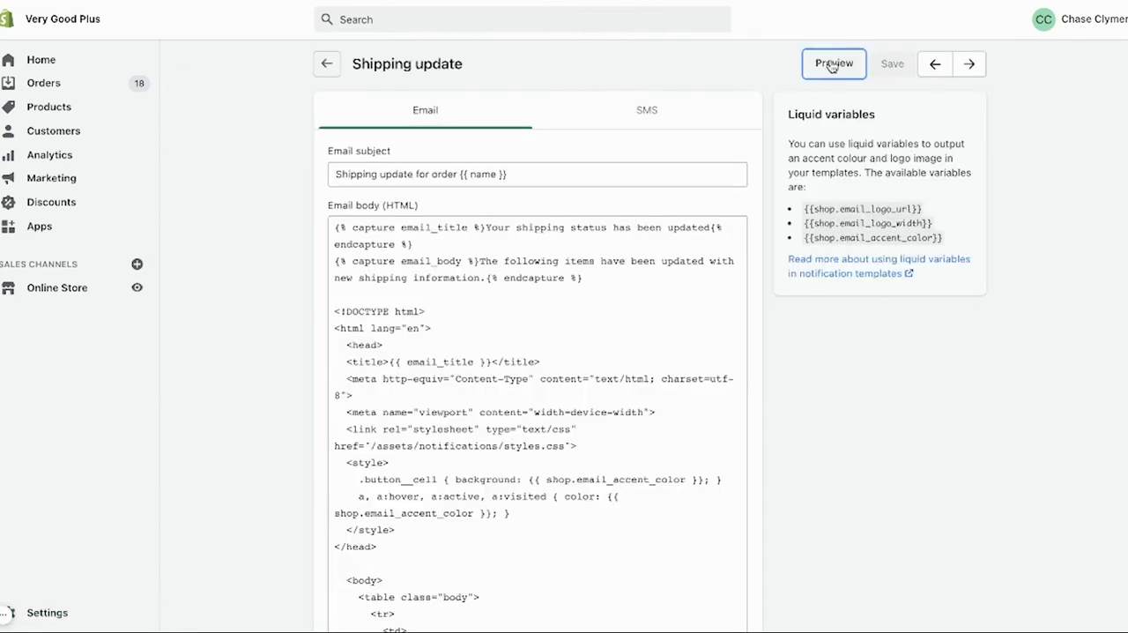
- Preview the default Shipping update email, then preview the branded version after updating the body
click(833, 63)
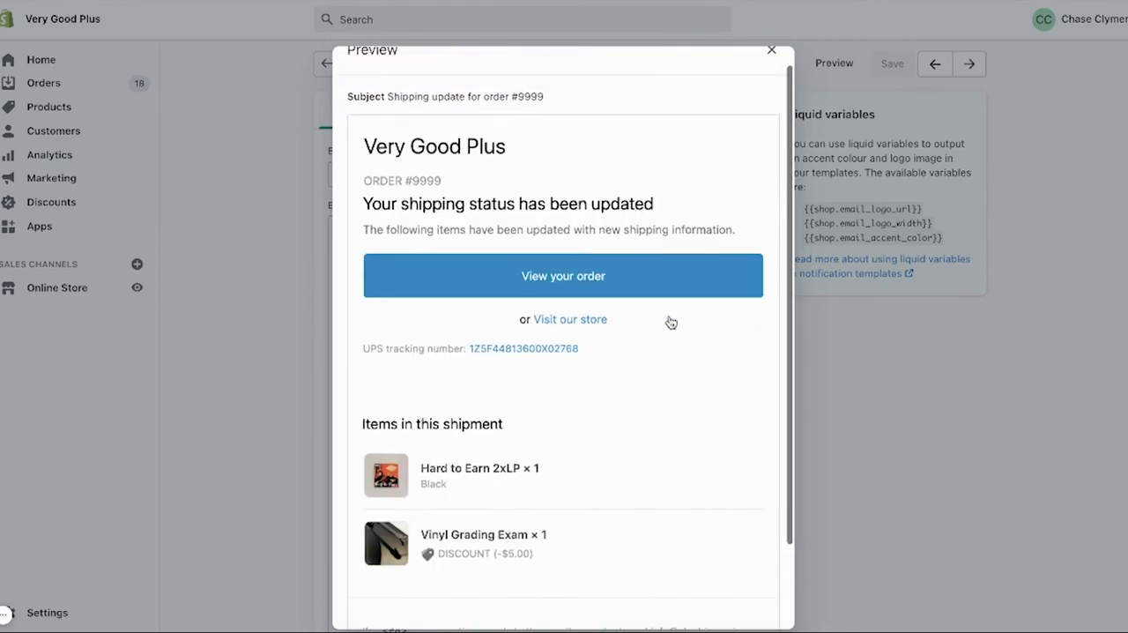
click(771, 50)
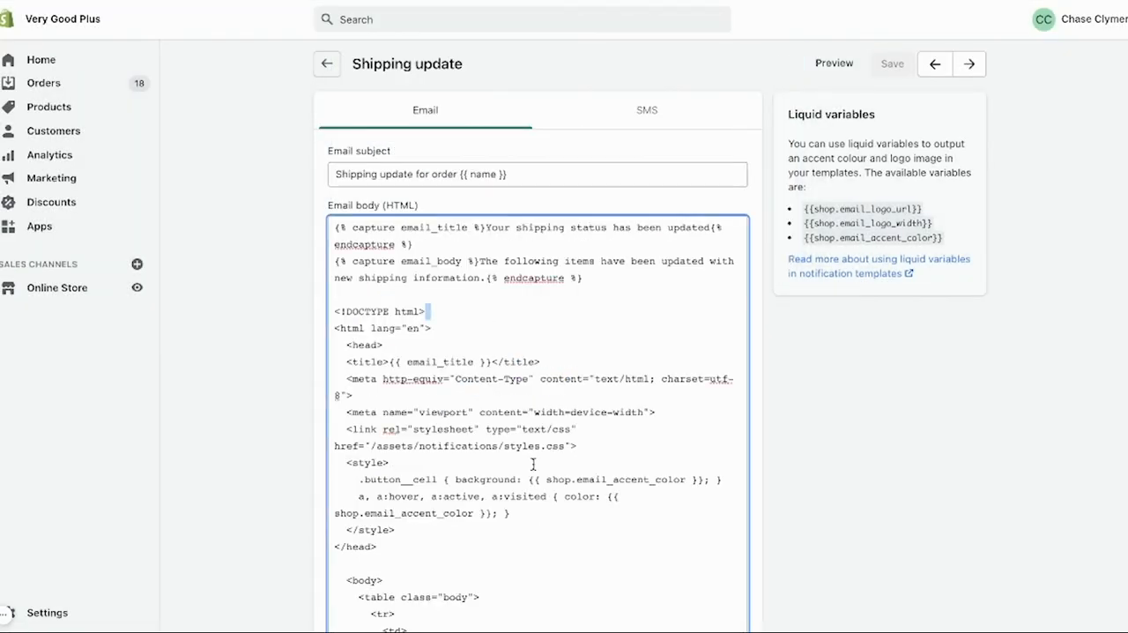
scroll(down, 3)
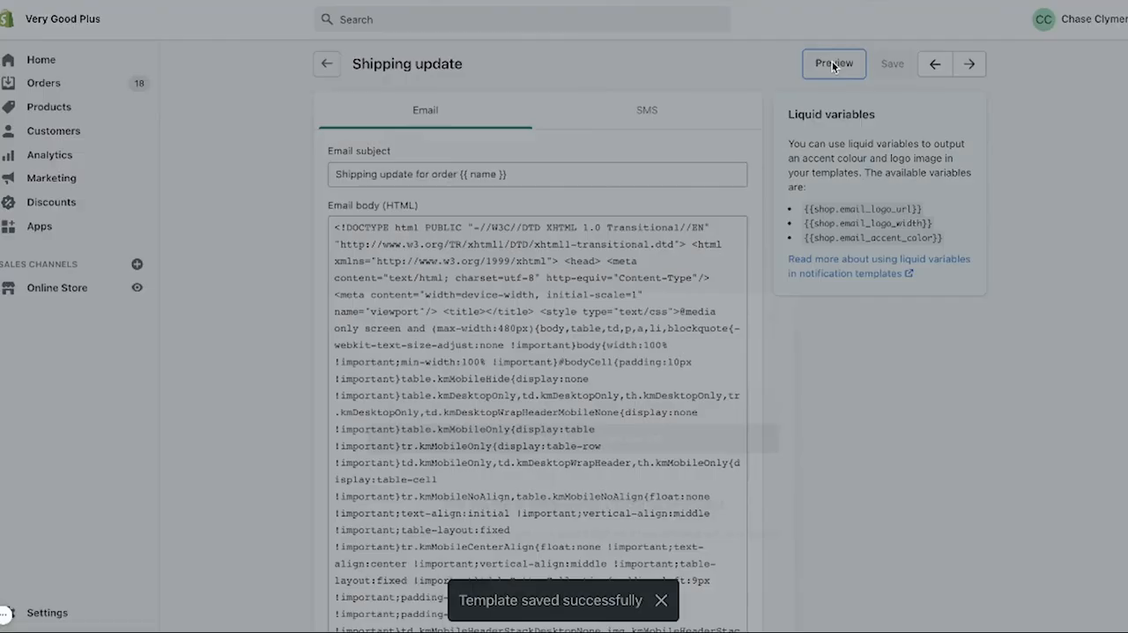
click(833, 63)
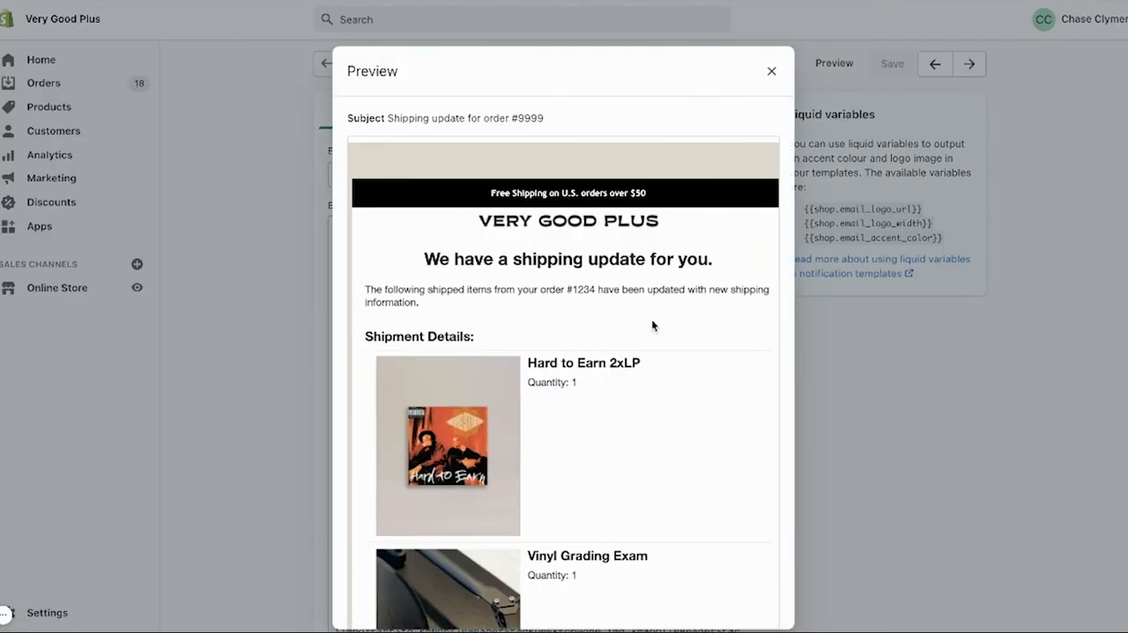